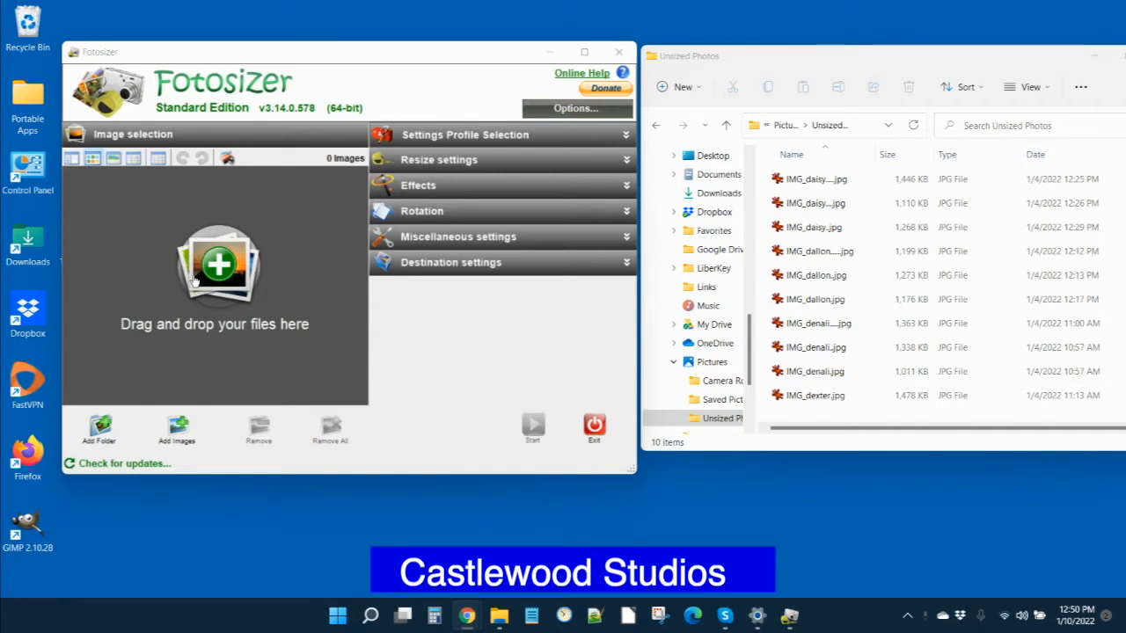
mouse_move(227, 277)
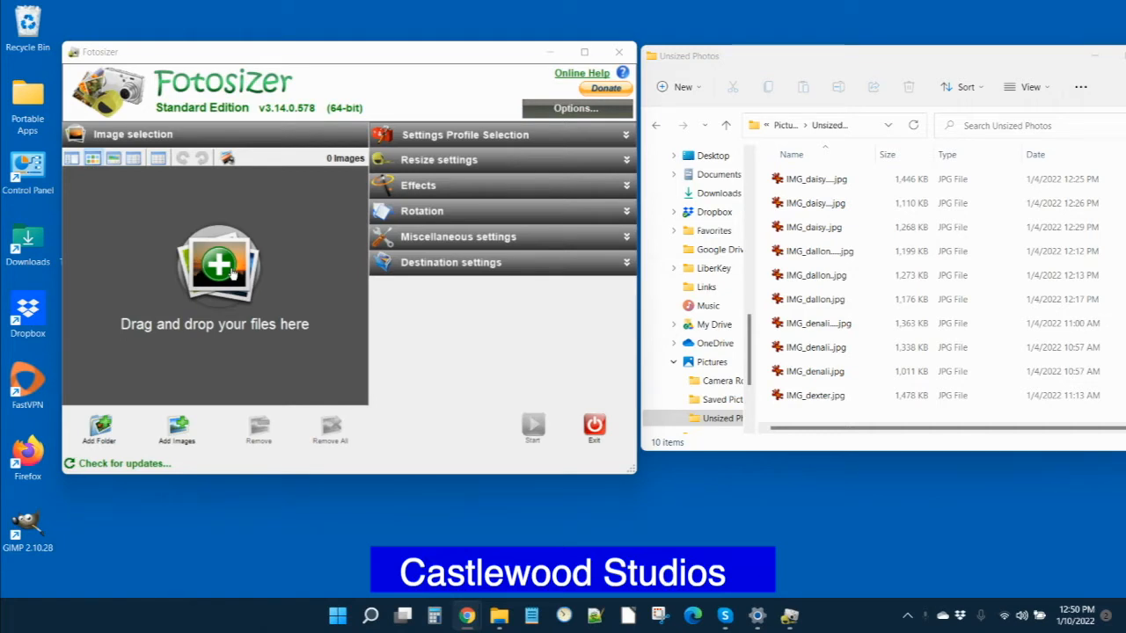
mouse_move(273, 275)
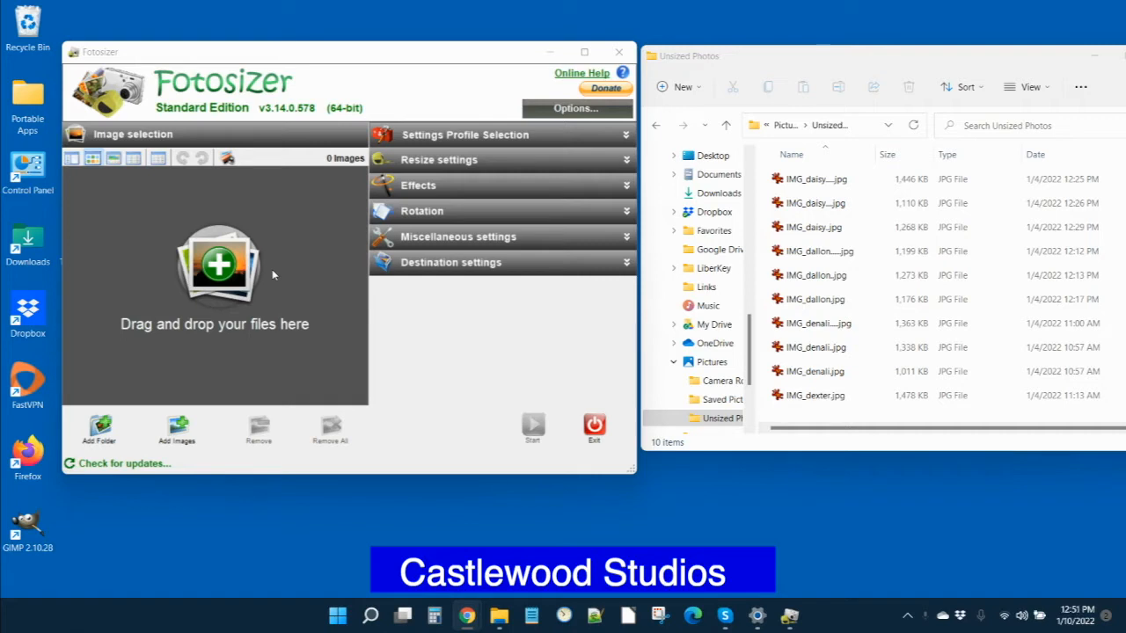
mouse_move(295, 282)
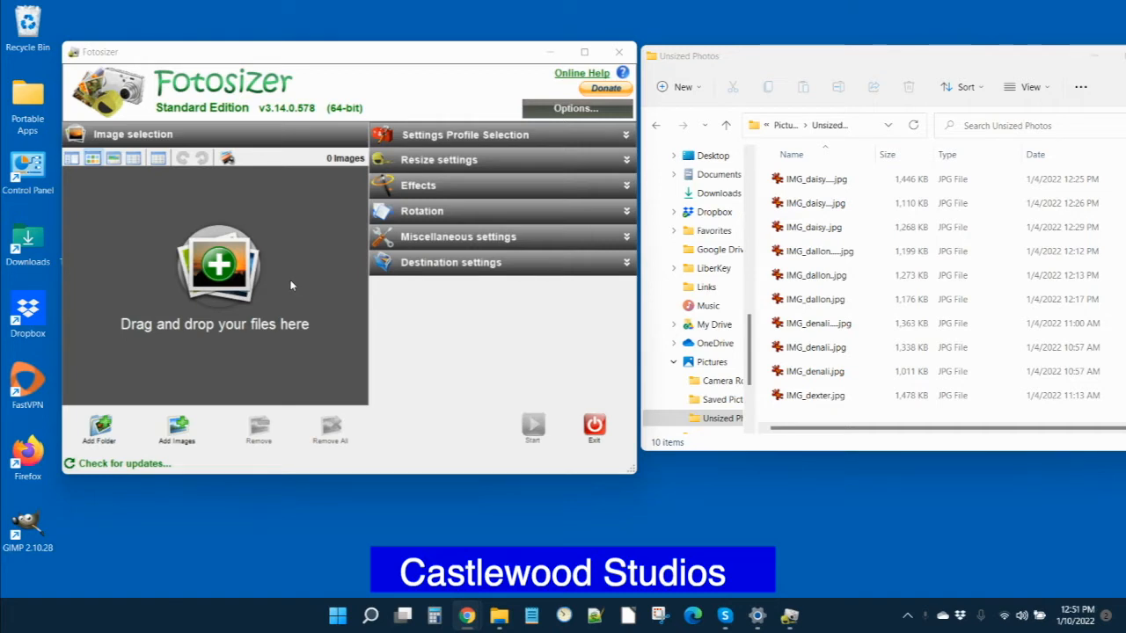
mouse_move(277, 279)
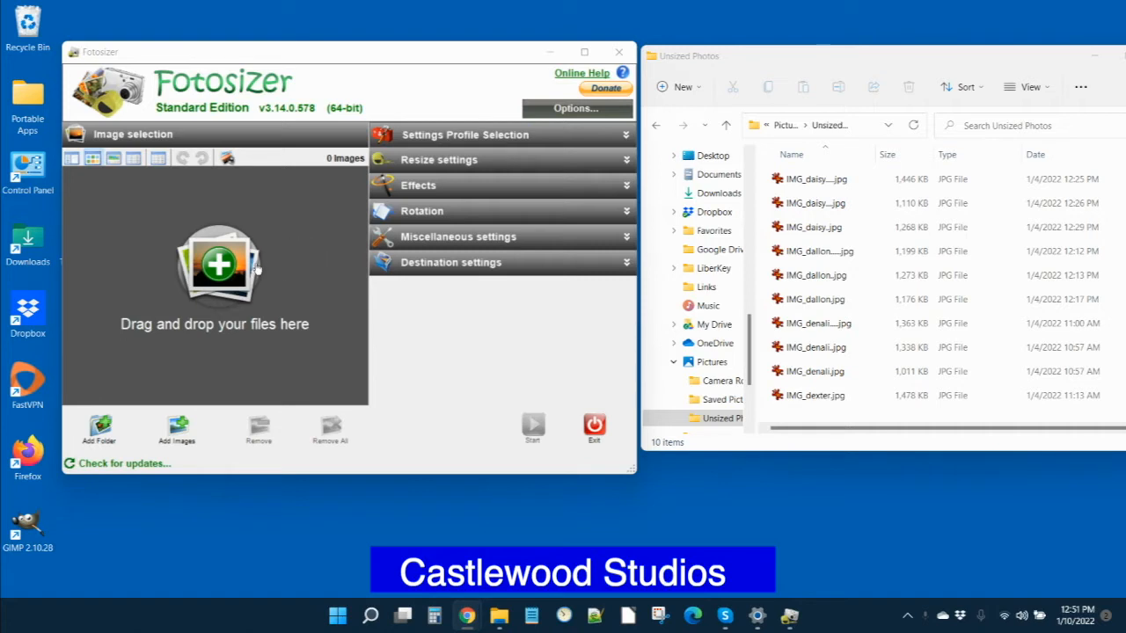
mouse_move(263, 234)
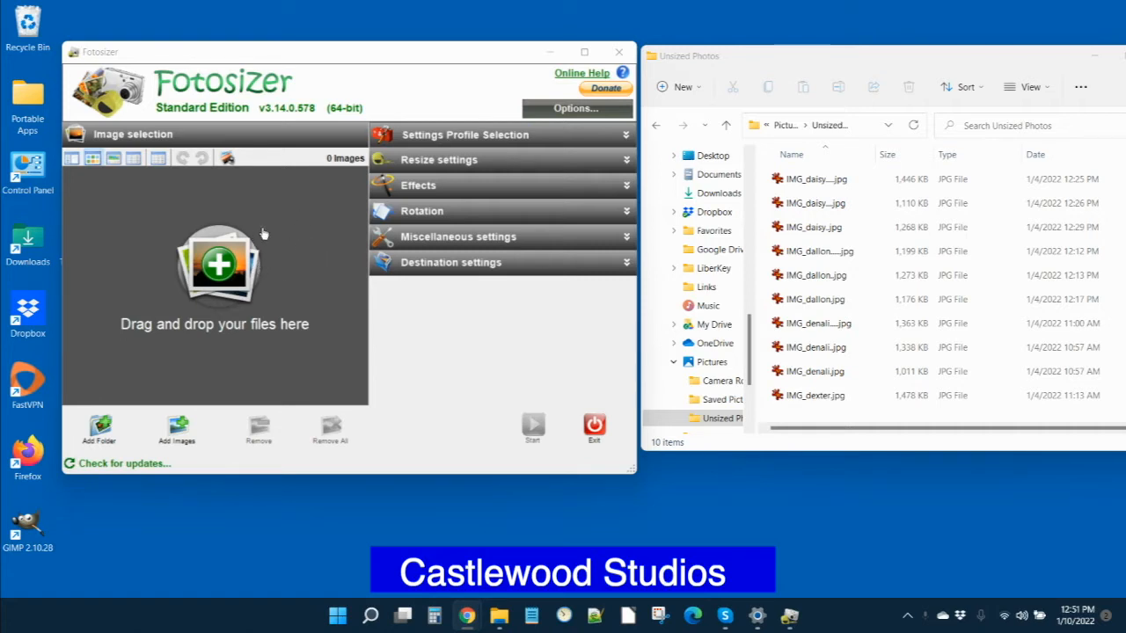
mouse_move(208, 183)
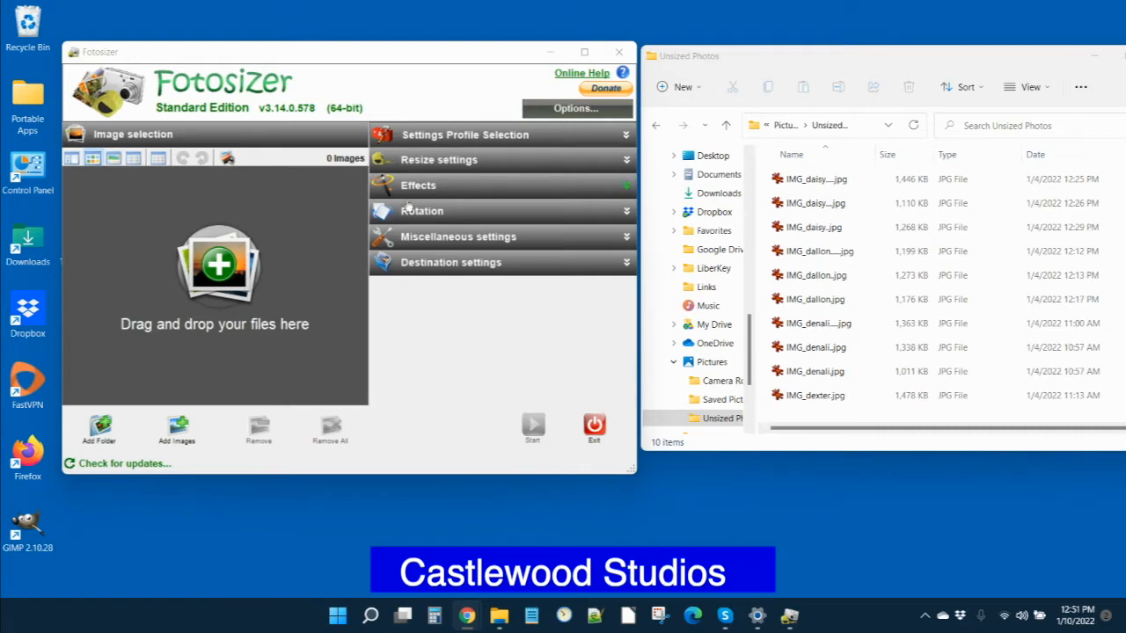
Expand the Settings Profile Selection panel, showing the 'Used last time' profile.
click(627, 135)
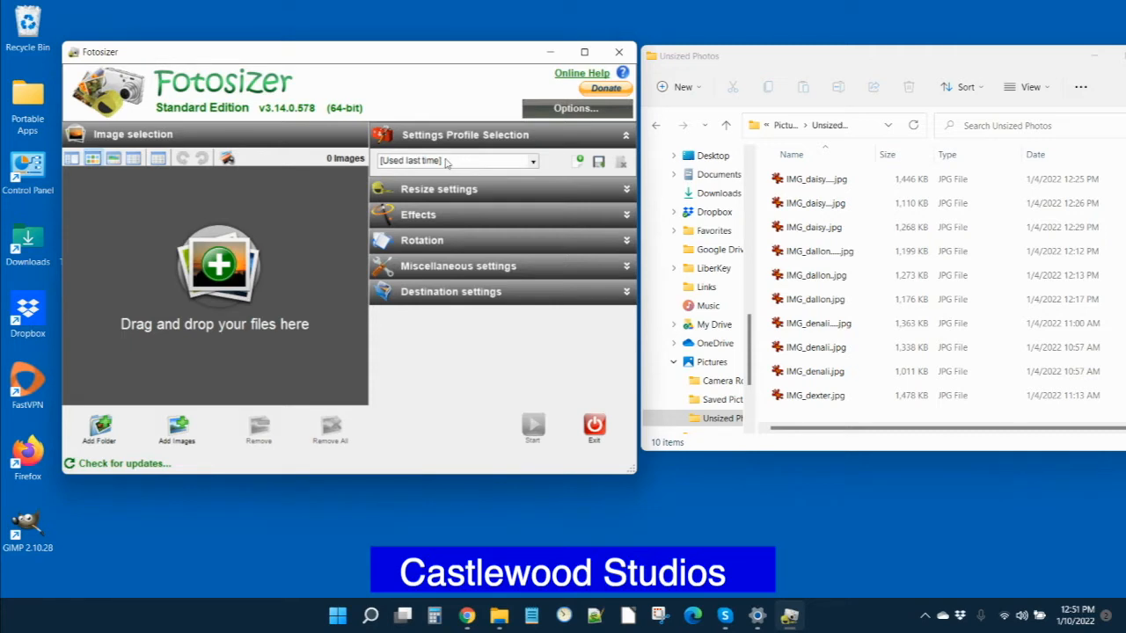
mouse_move(475, 170)
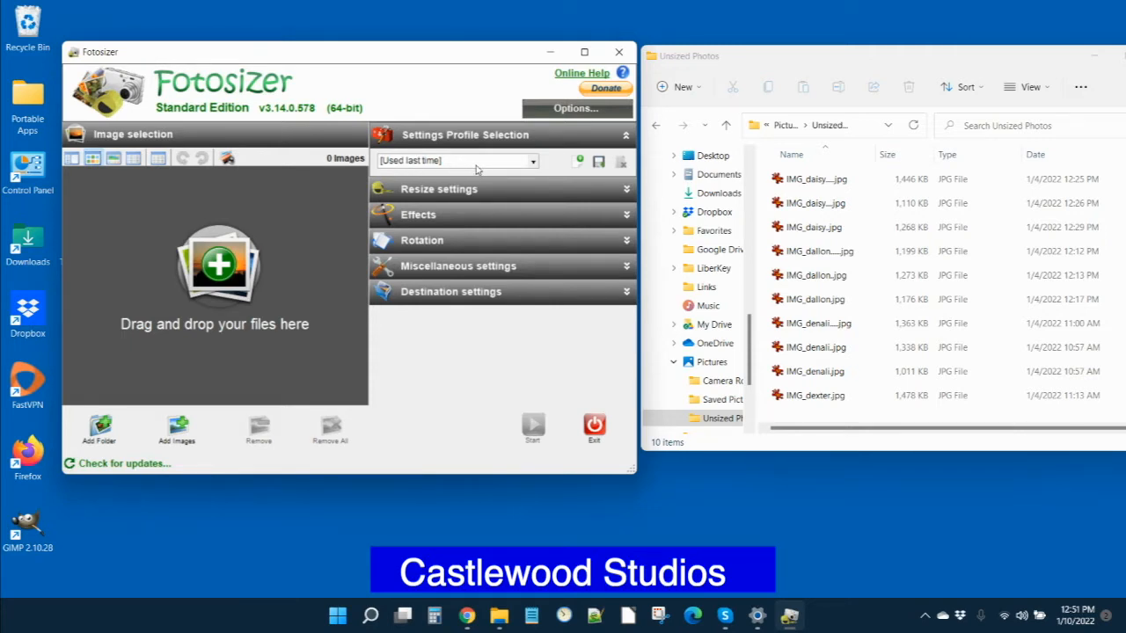
mouse_move(507, 168)
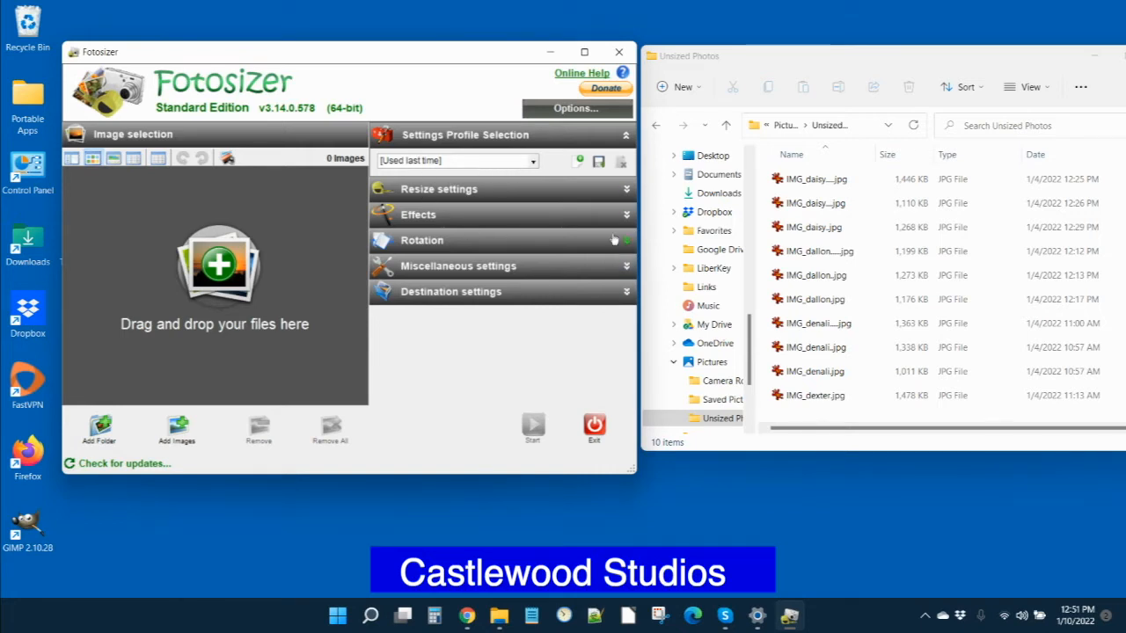
Resize by Side with longest side 800 px and 'Do not enlarge if smaller' ticked.
click(438, 188)
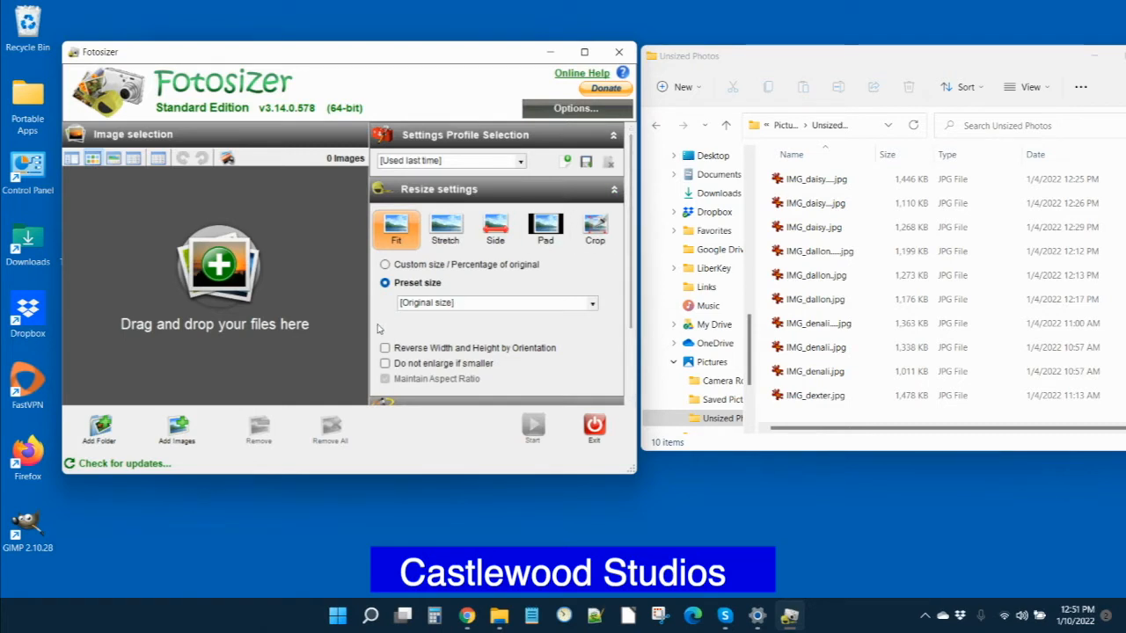
mouse_move(539, 329)
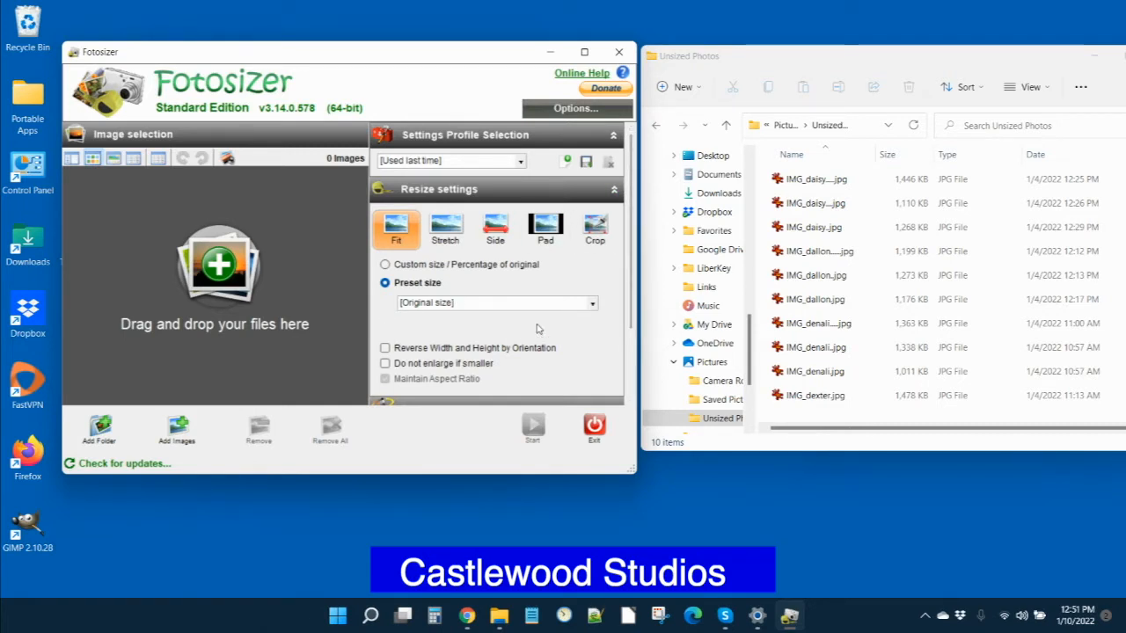
click(495, 227)
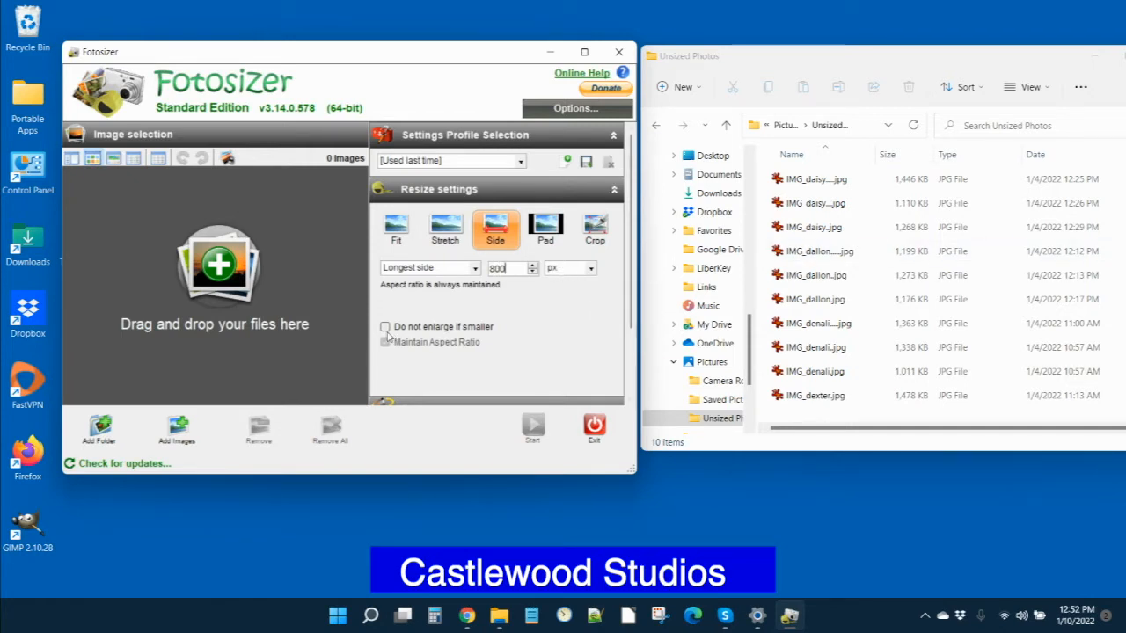
click(385, 326)
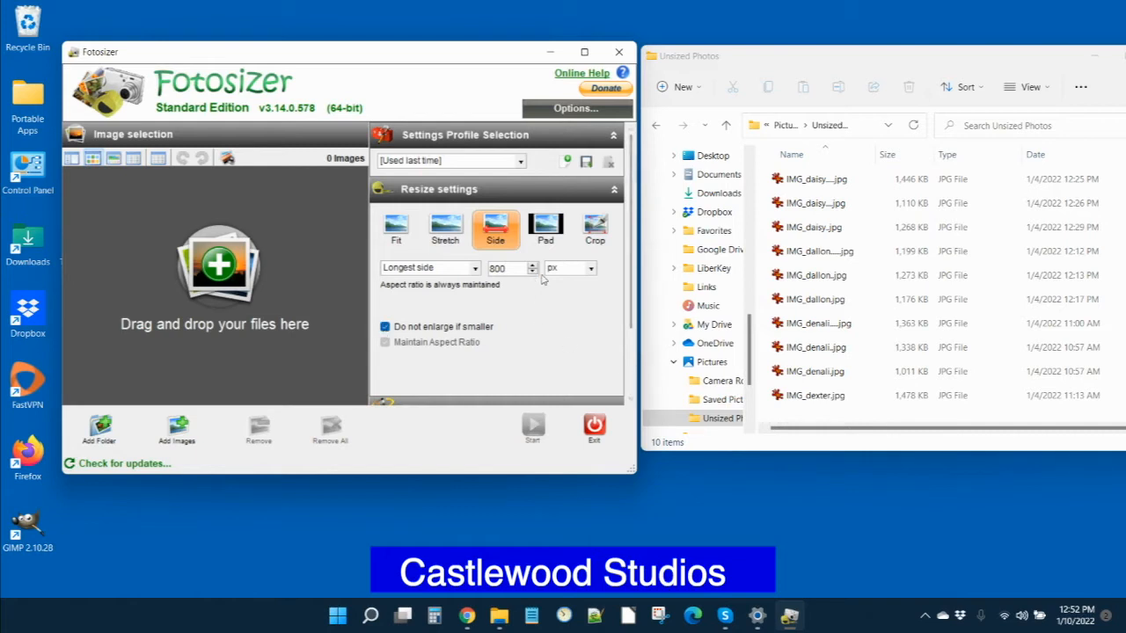
mouse_move(539, 295)
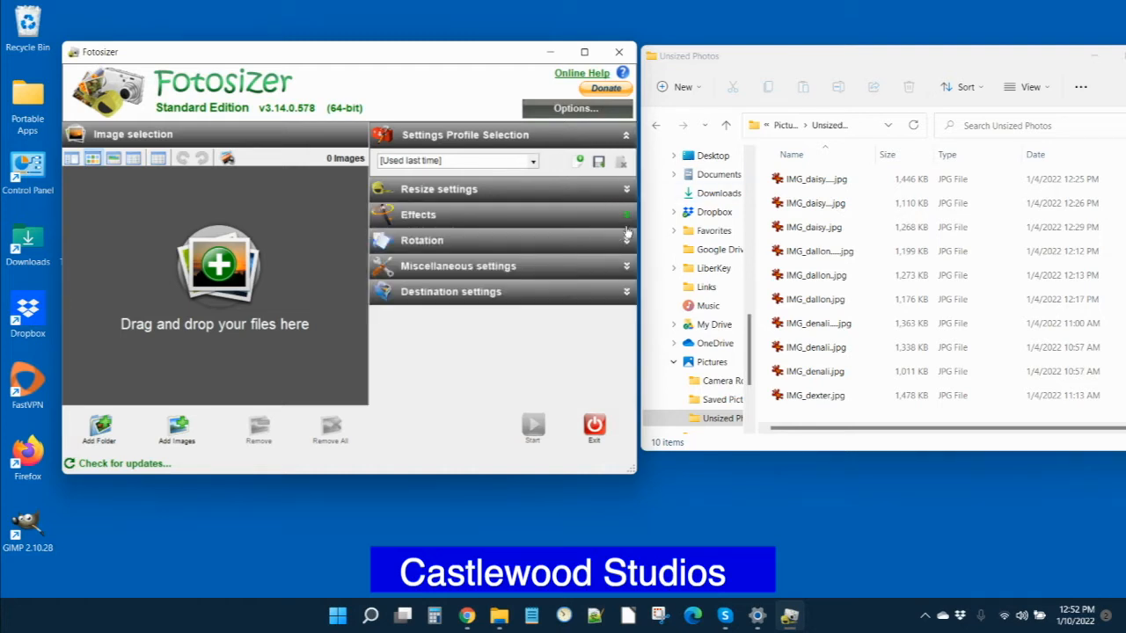
mouse_move(569, 253)
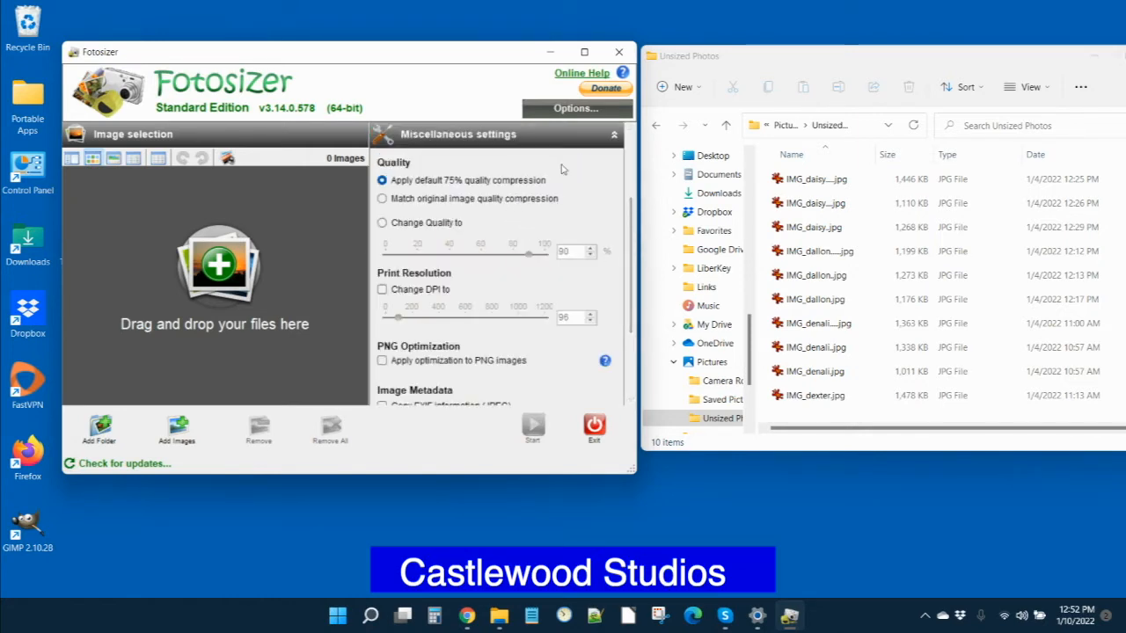
mouse_move(572, 193)
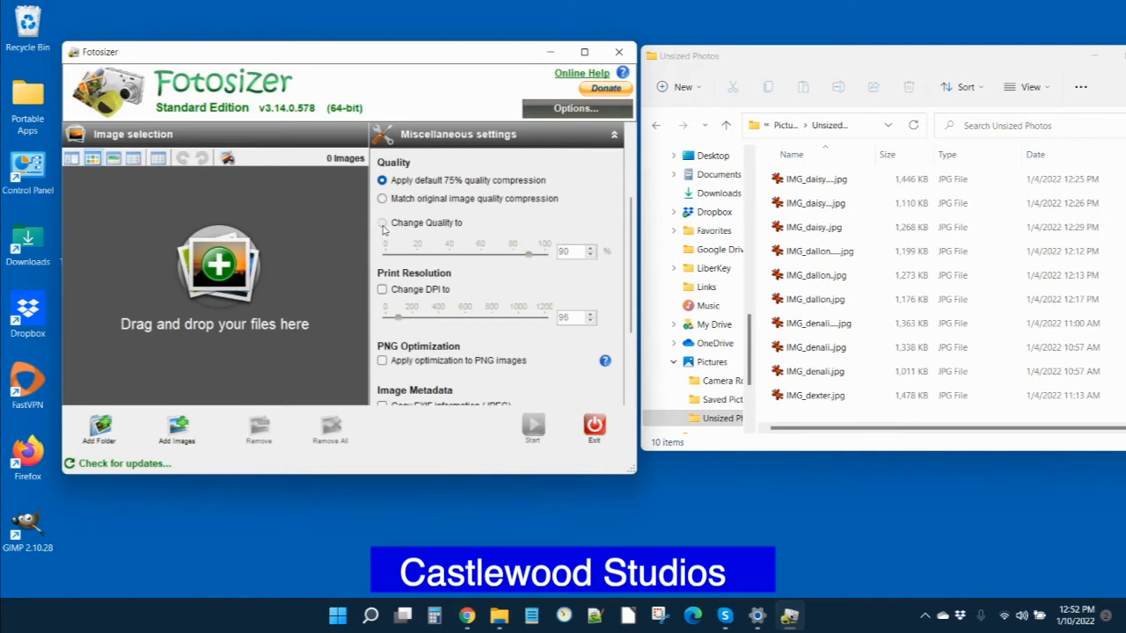
In Miscellaneous settings, set quality 85, DPI 96, and tick PNG optimization.
click(381, 223)
text(85)
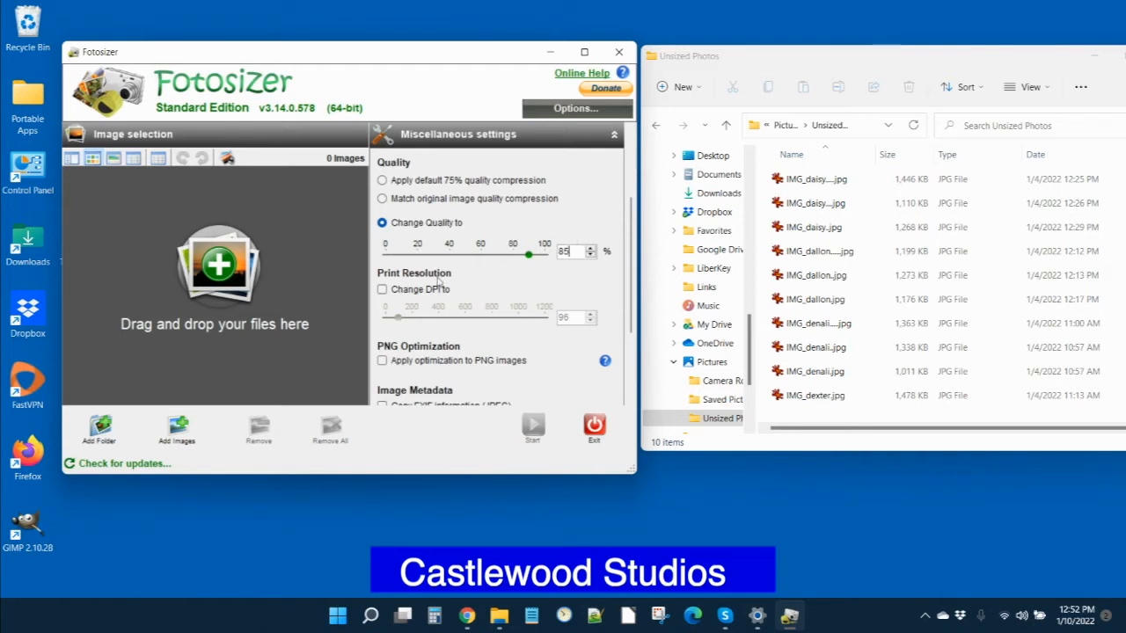
click(382, 289)
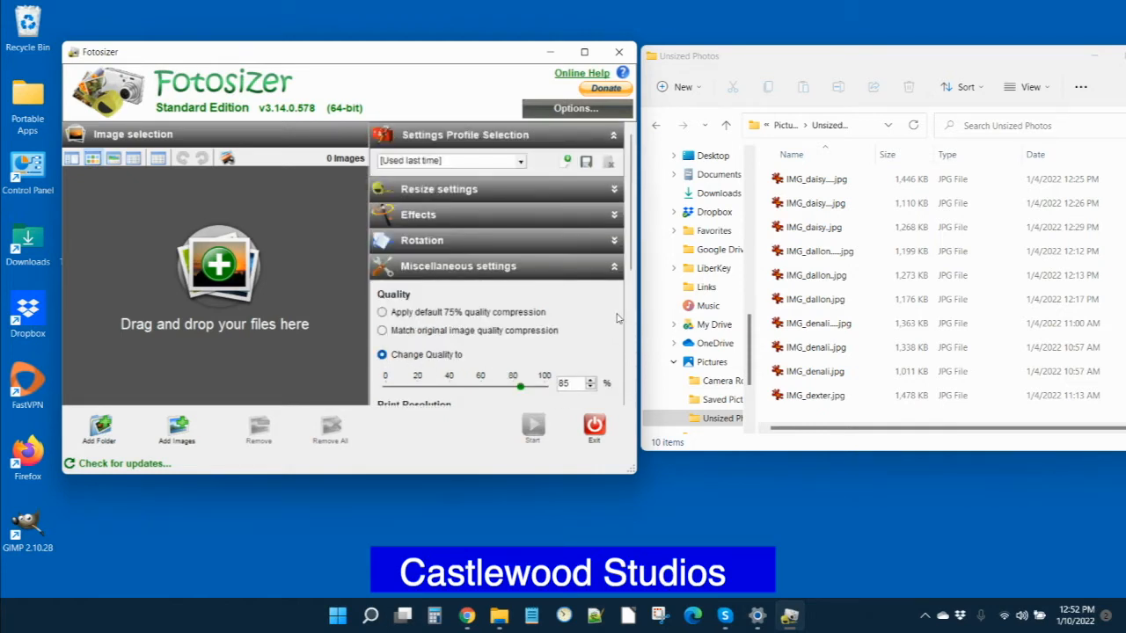
scroll(down, 3)
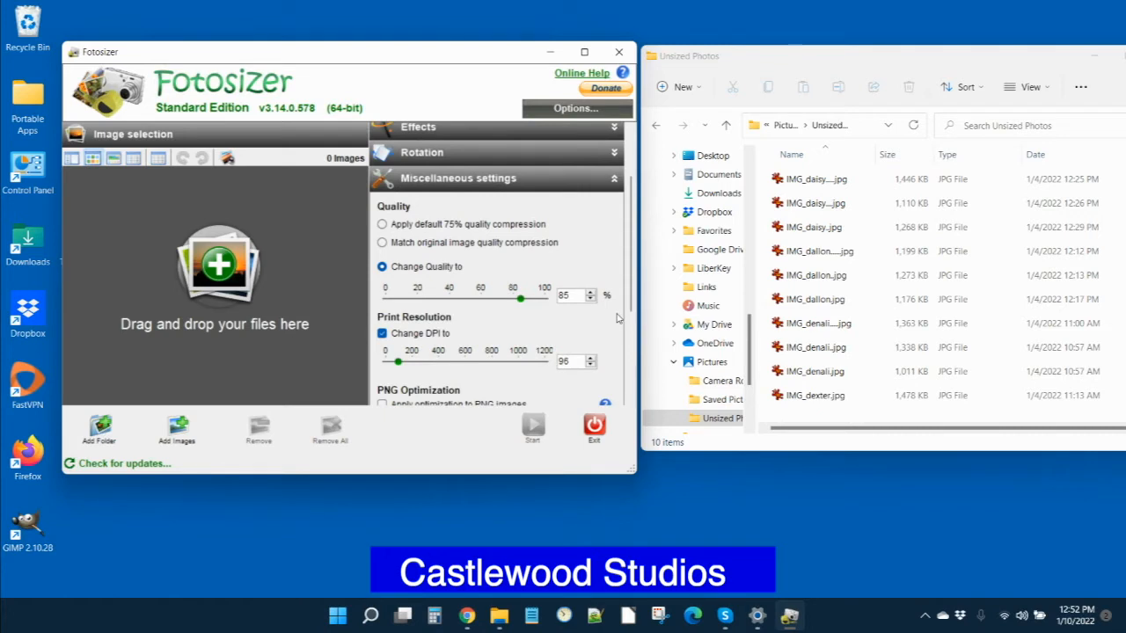
scroll(down, 3)
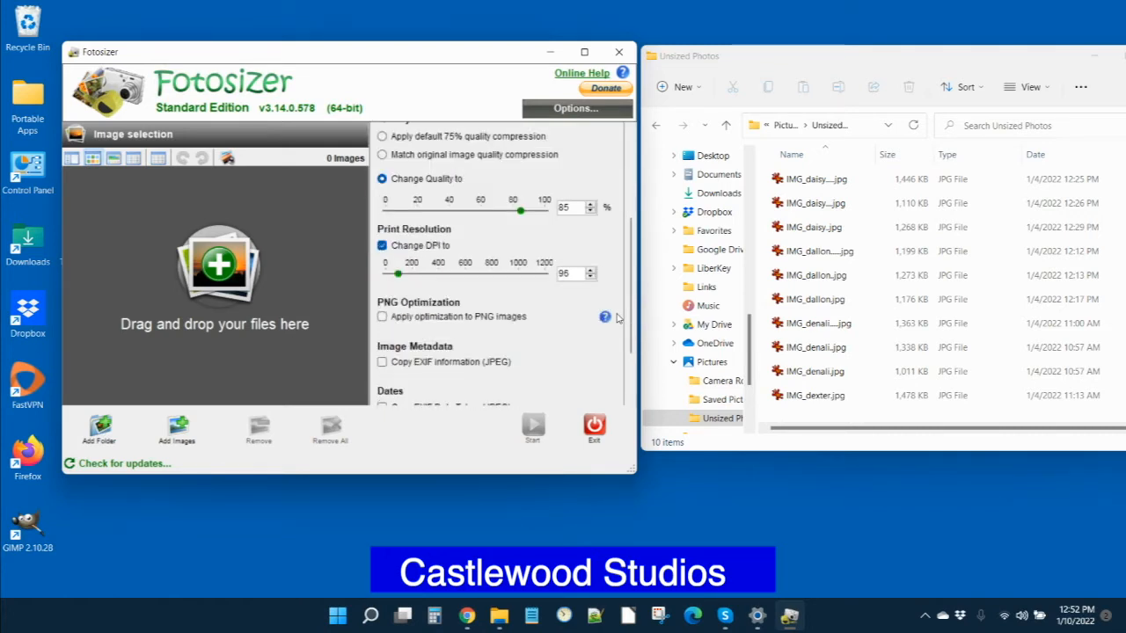
scroll(down, 3)
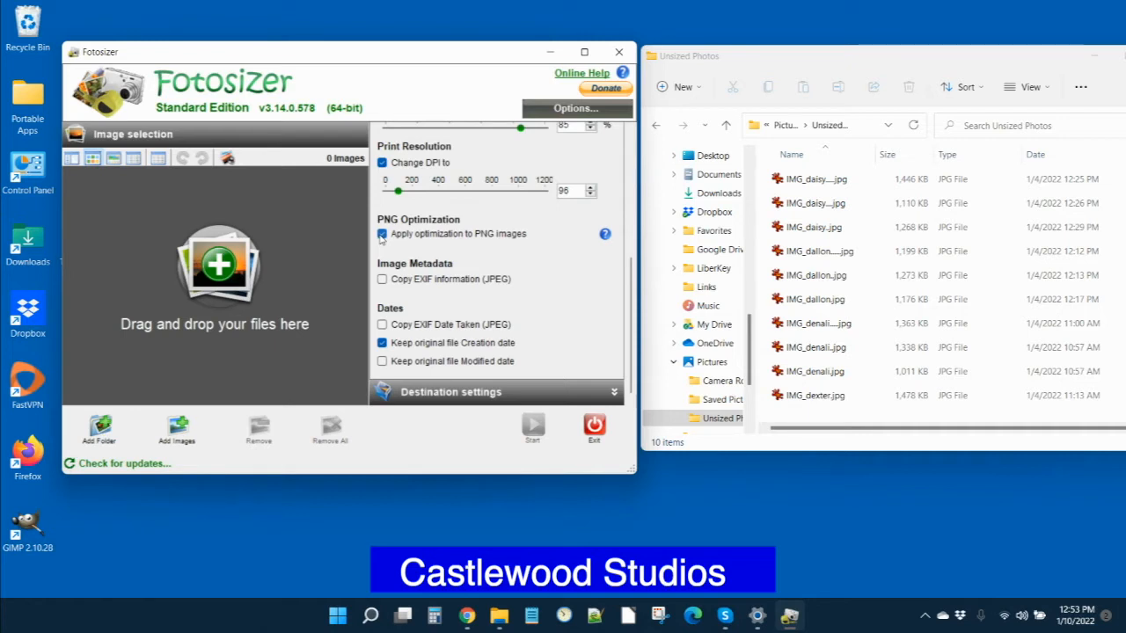
click(381, 233)
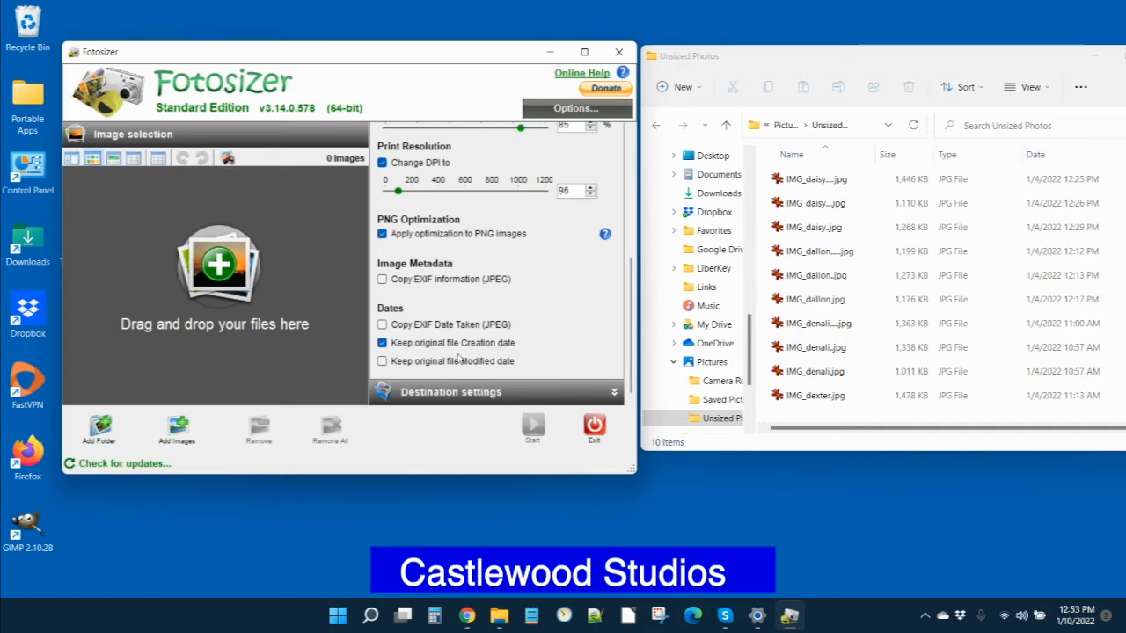
mouse_move(588, 342)
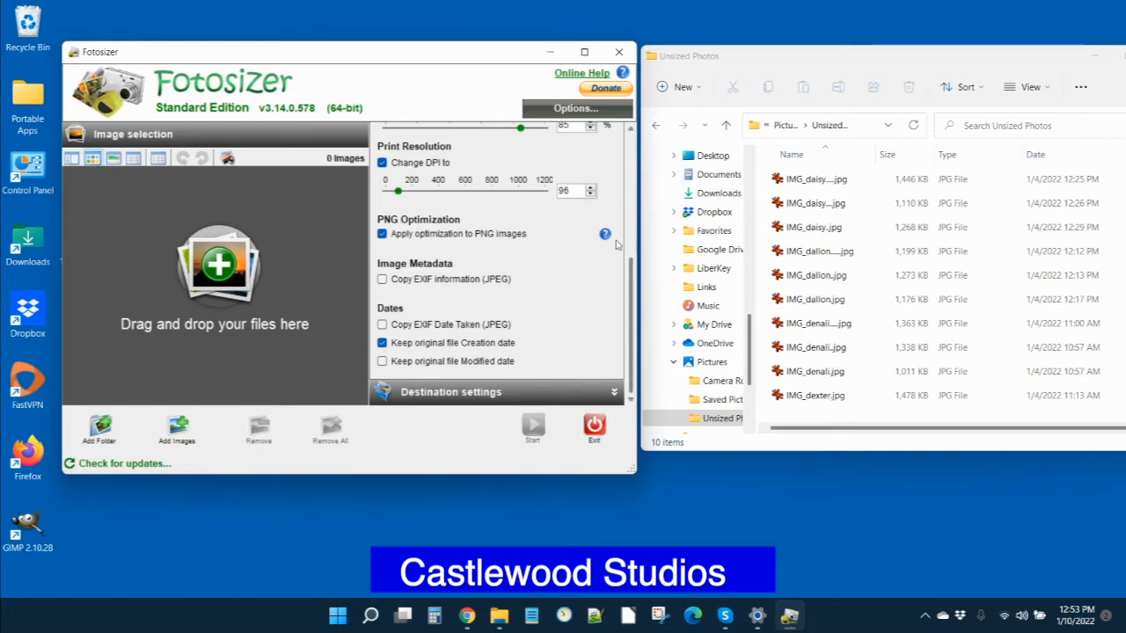
scroll(up, 3)
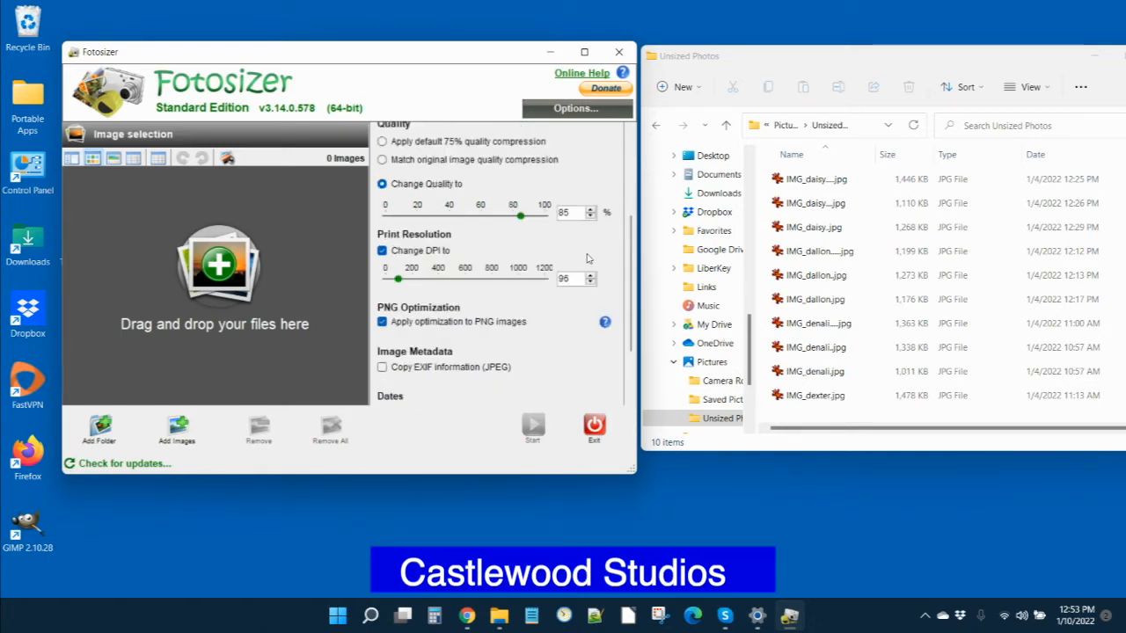
scroll(up, 3)
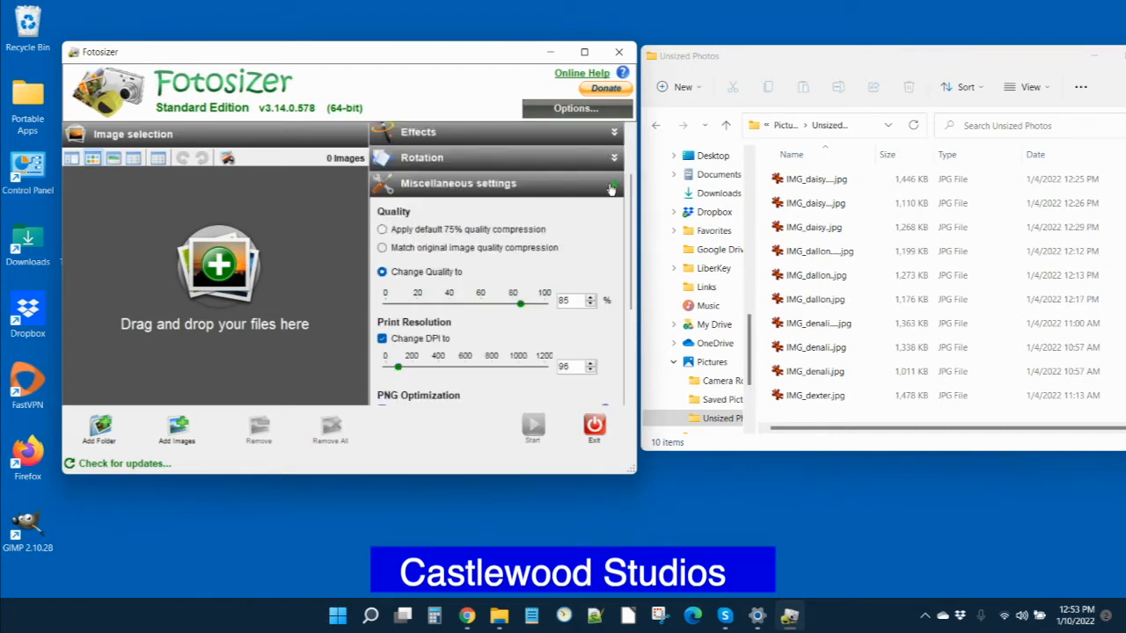
Set the destination to [Same as original] and untick Duplicate source image folders.
click(611, 188)
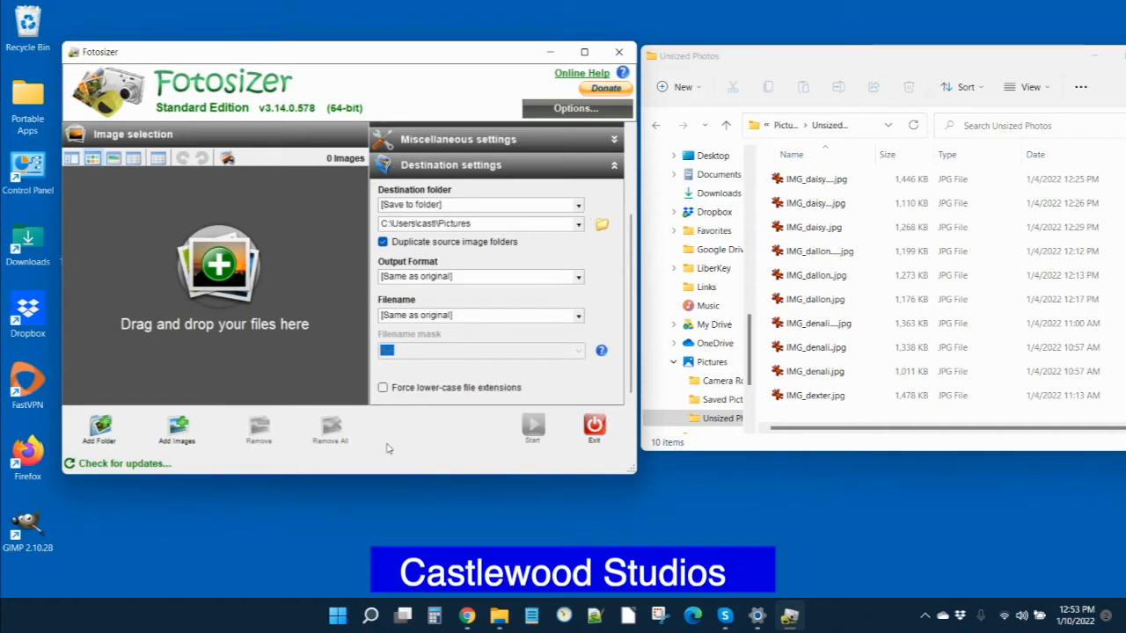
mouse_move(572, 254)
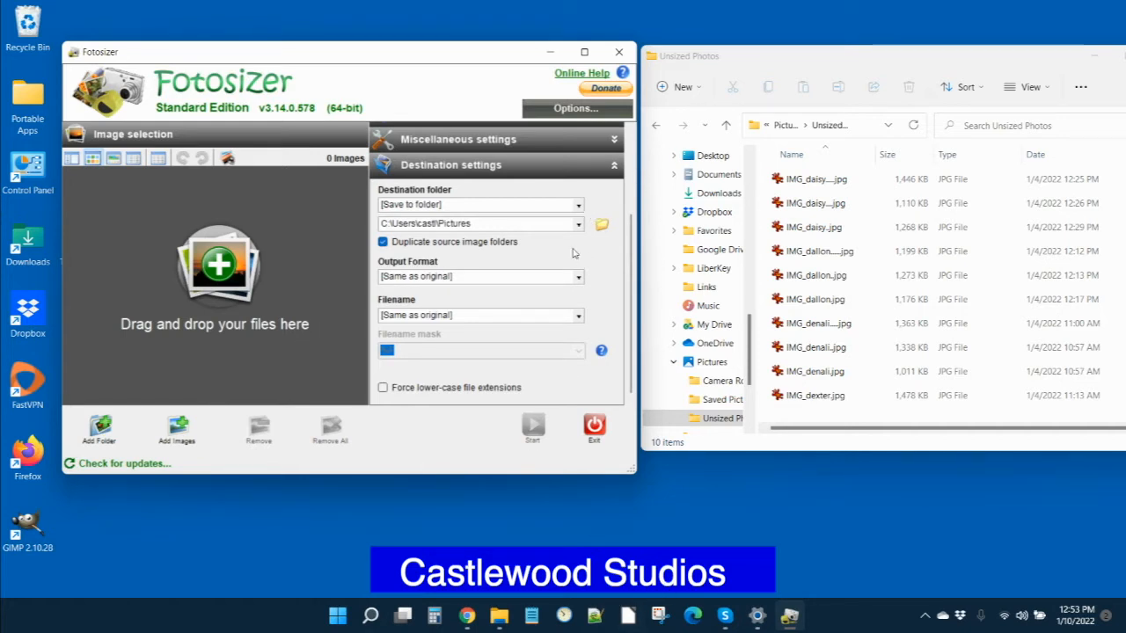
click(578, 204)
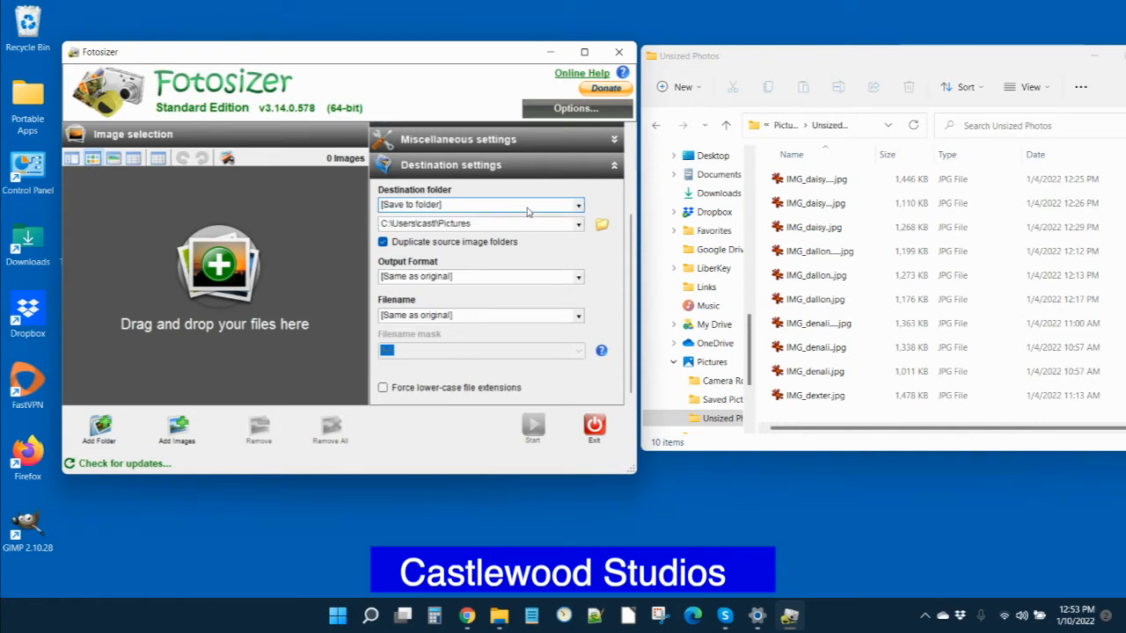
mouse_move(451, 232)
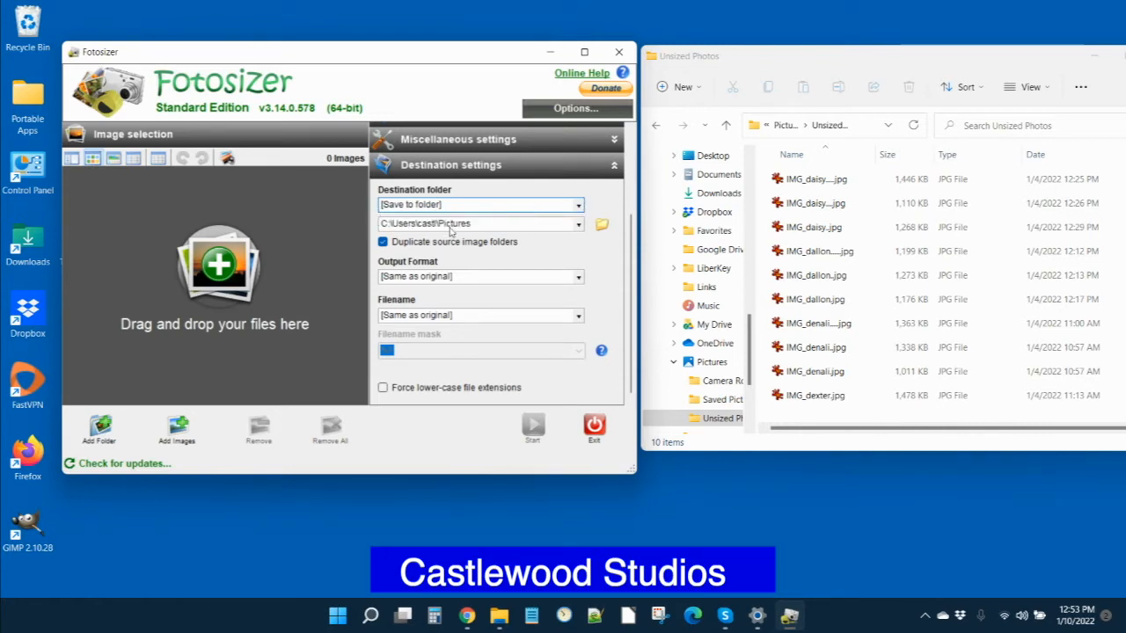
click(578, 223)
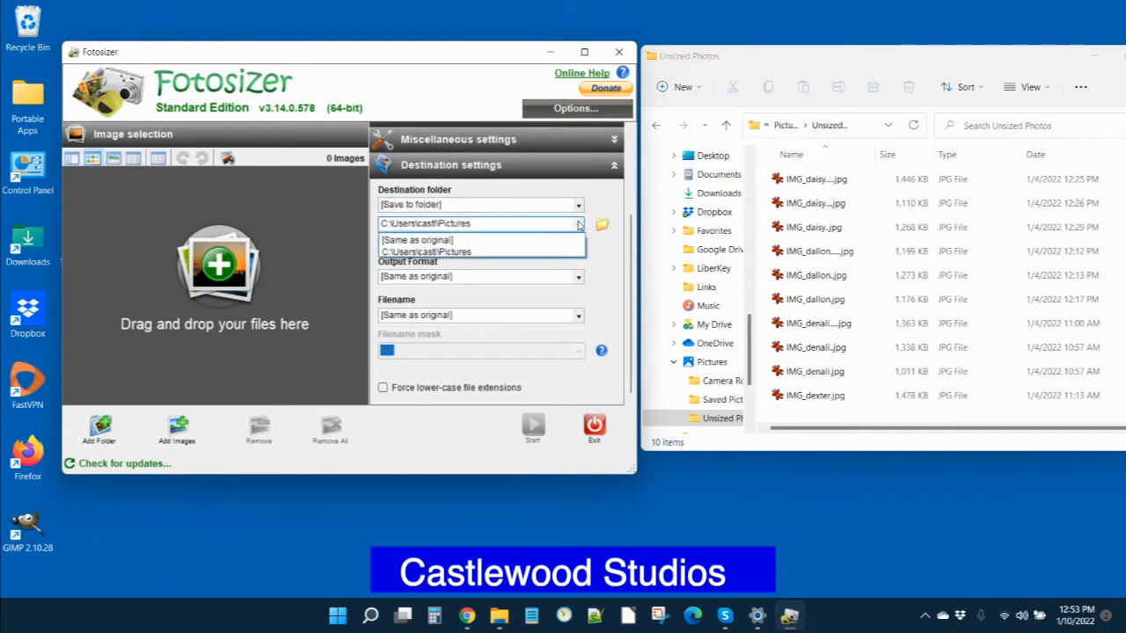
click(416, 239)
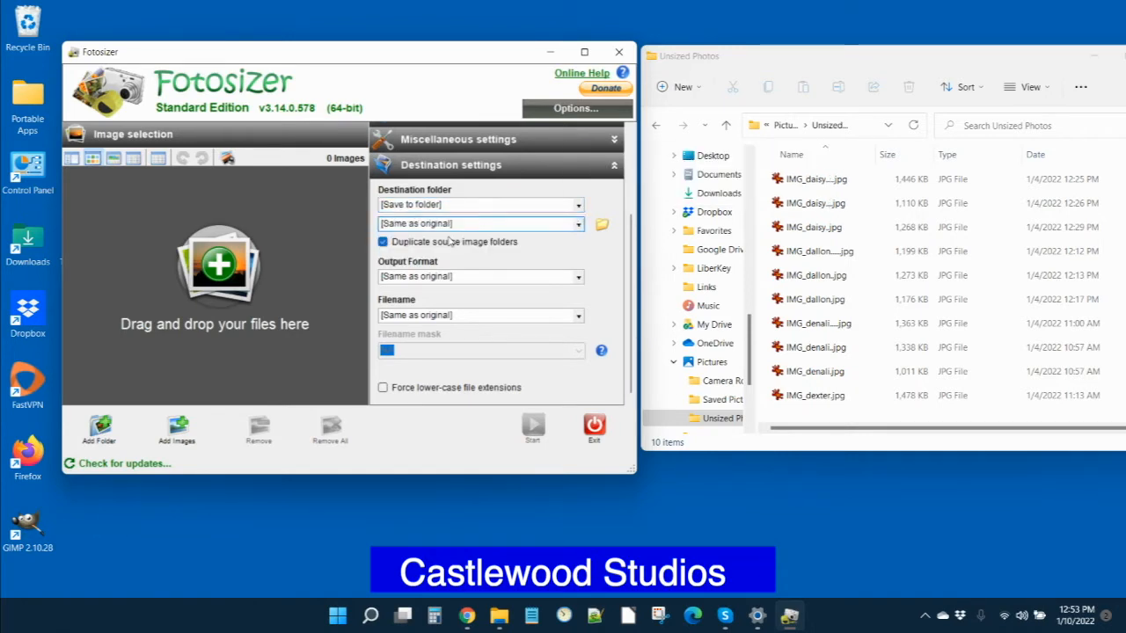
mouse_move(599, 266)
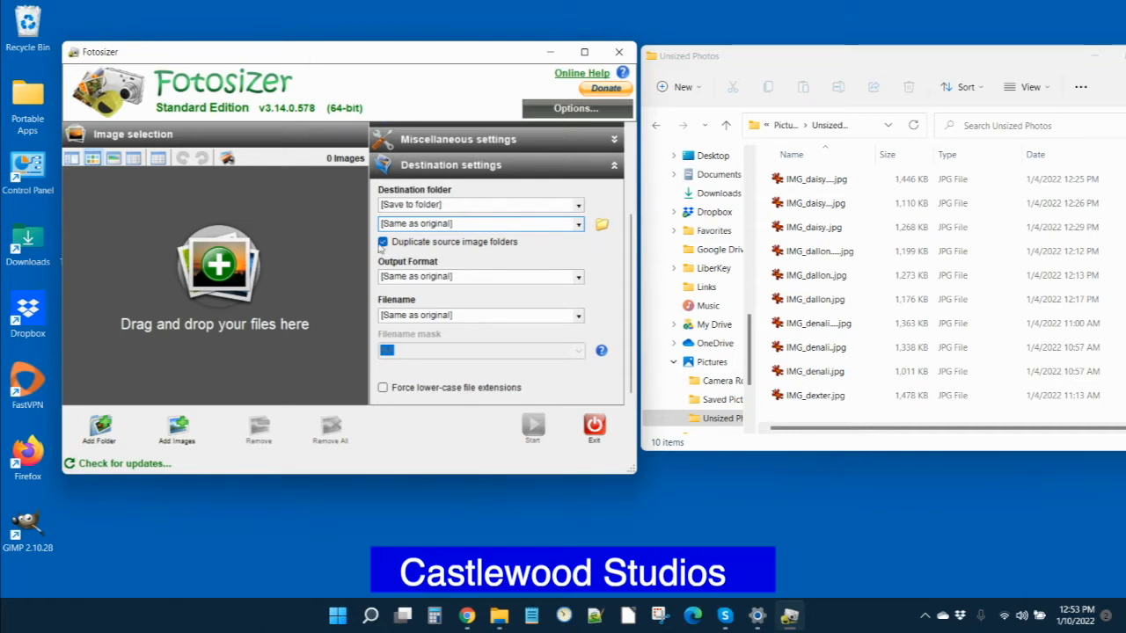
click(382, 242)
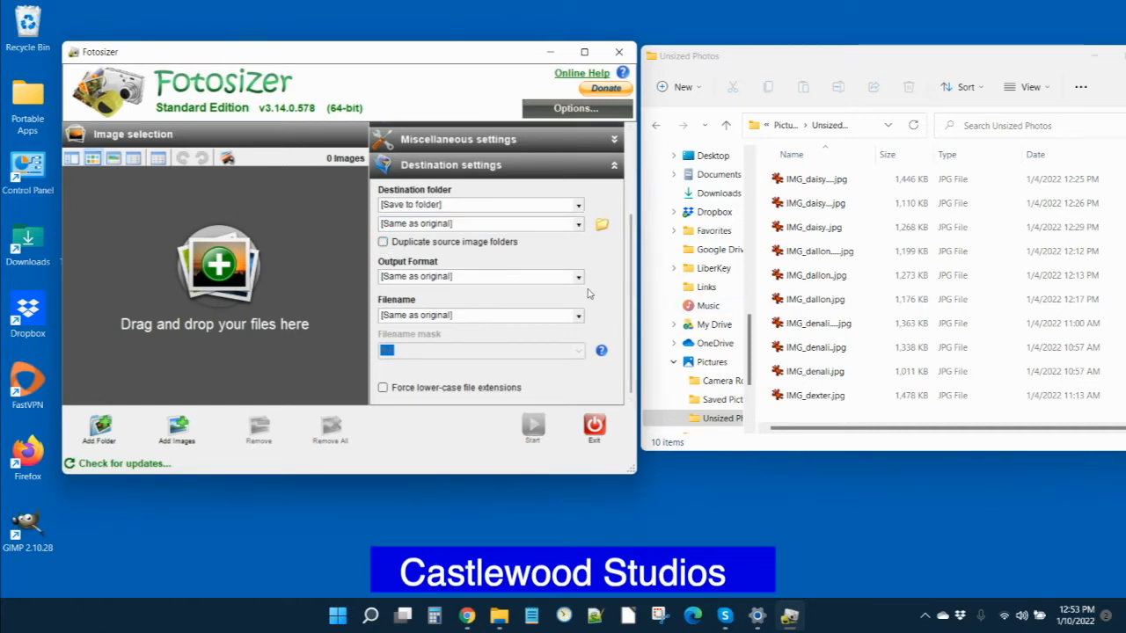
Set the output format to JPEG (.jpg).
click(577, 276)
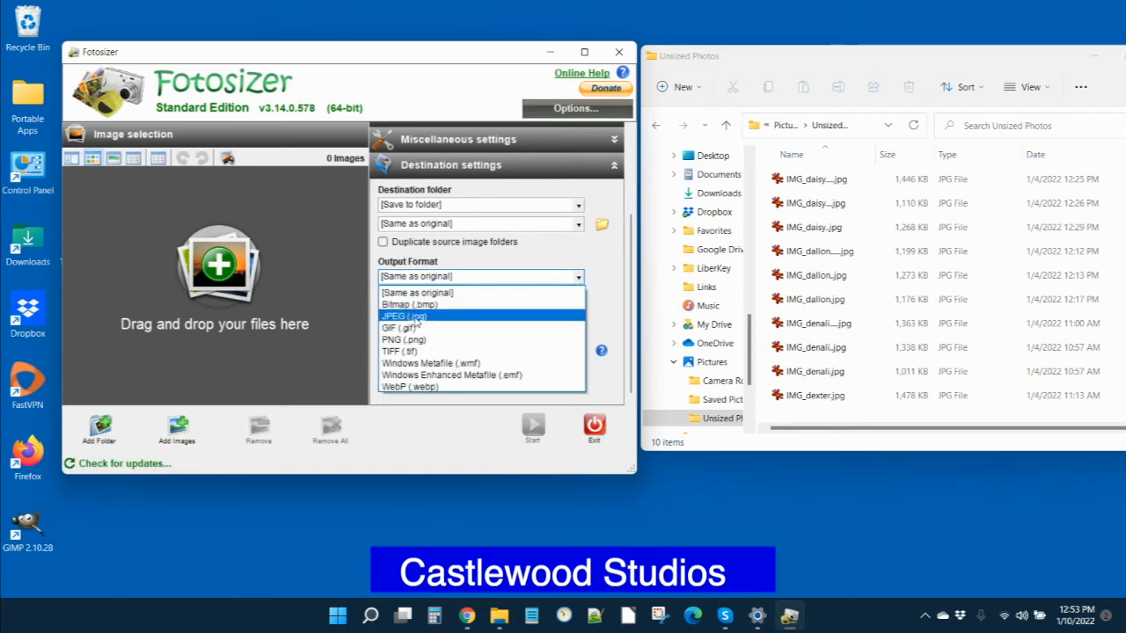
click(404, 315)
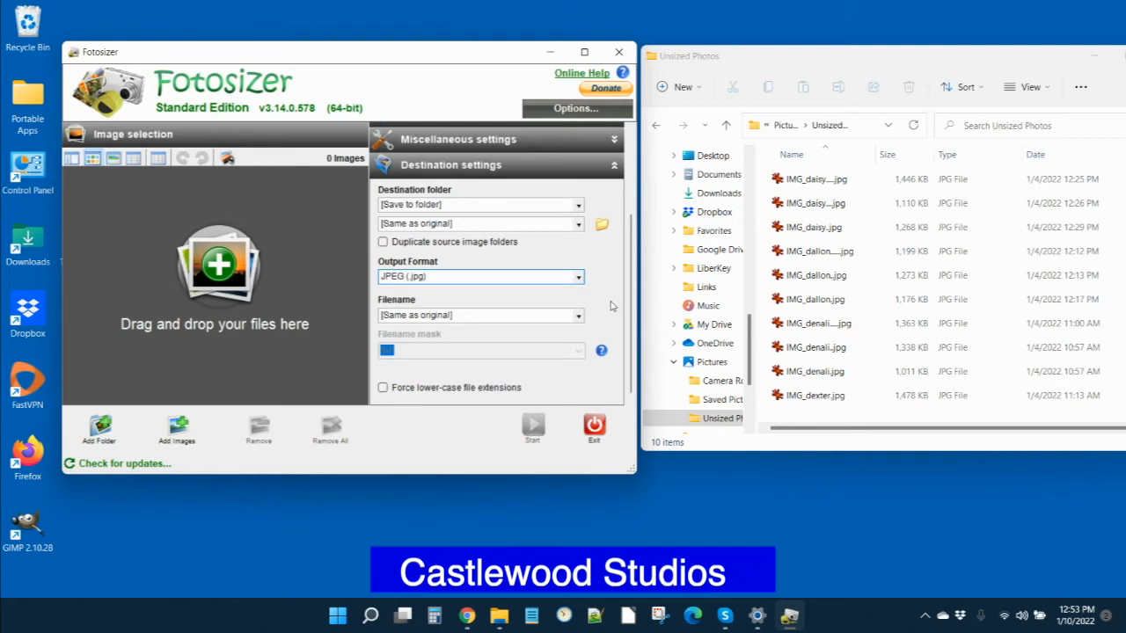
mouse_move(469, 305)
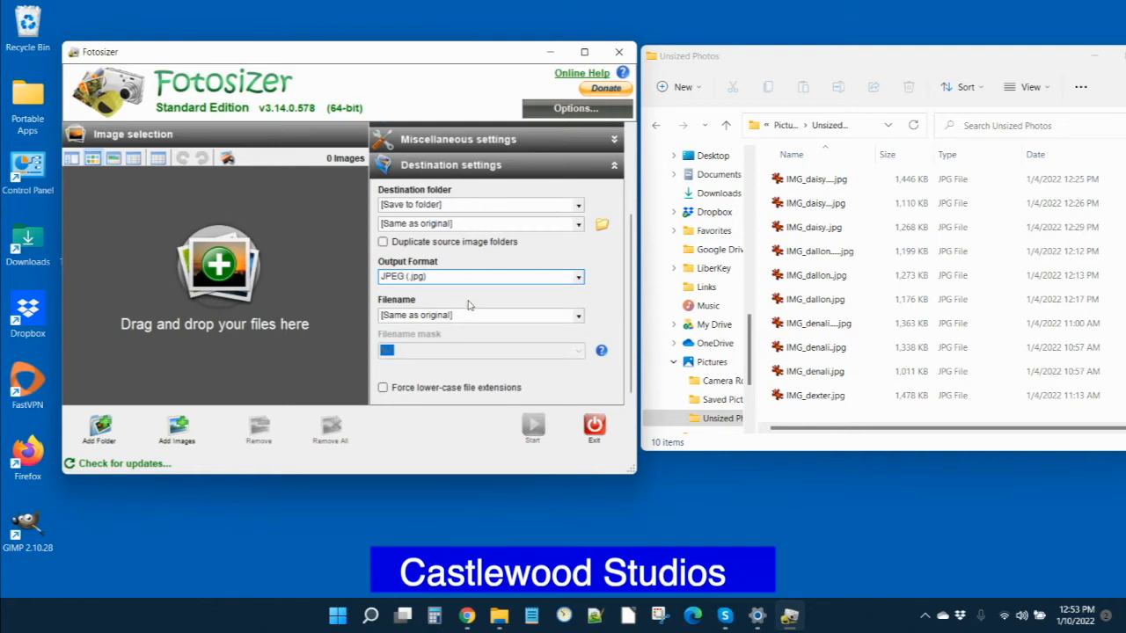
mouse_move(580, 322)
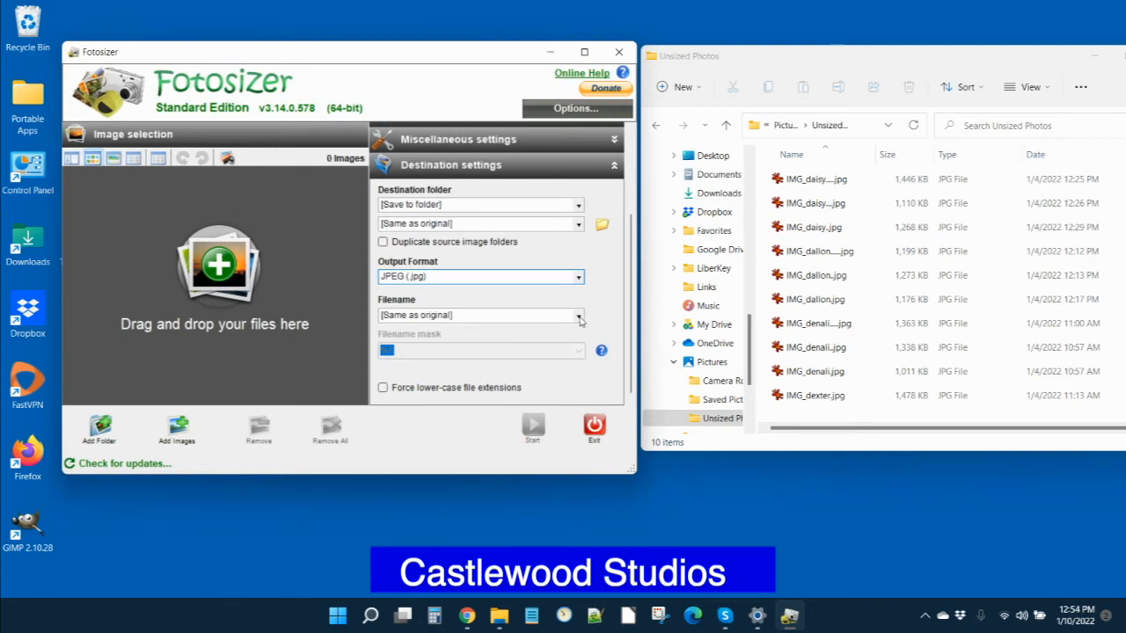
Switch Filename to Custom and pick the %F_%Wx%H mask.
click(578, 315)
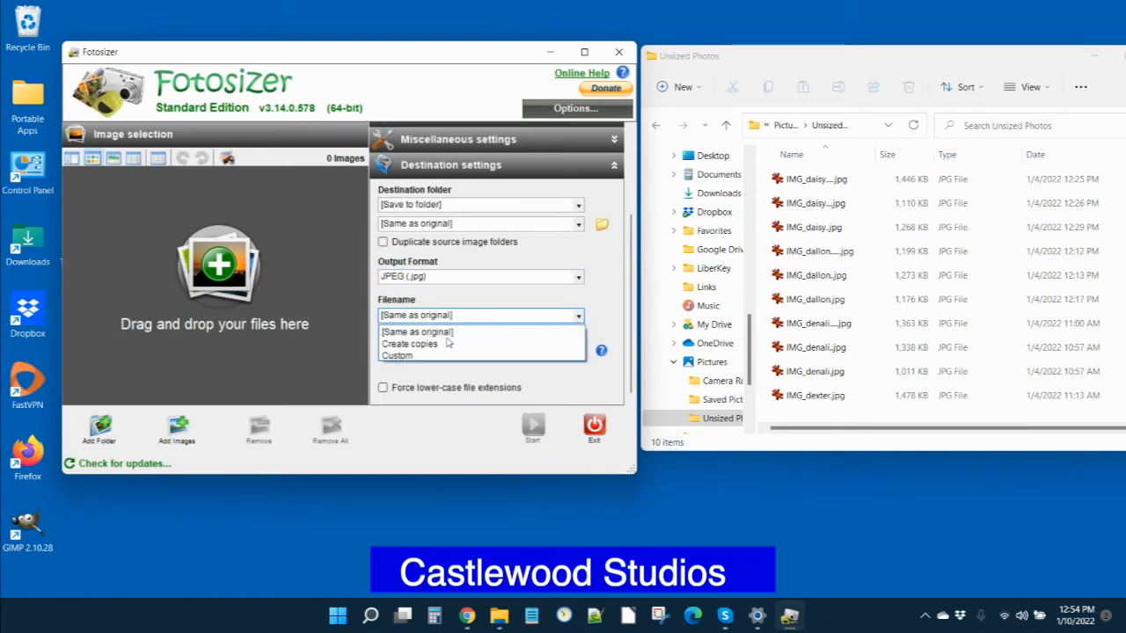
click(397, 356)
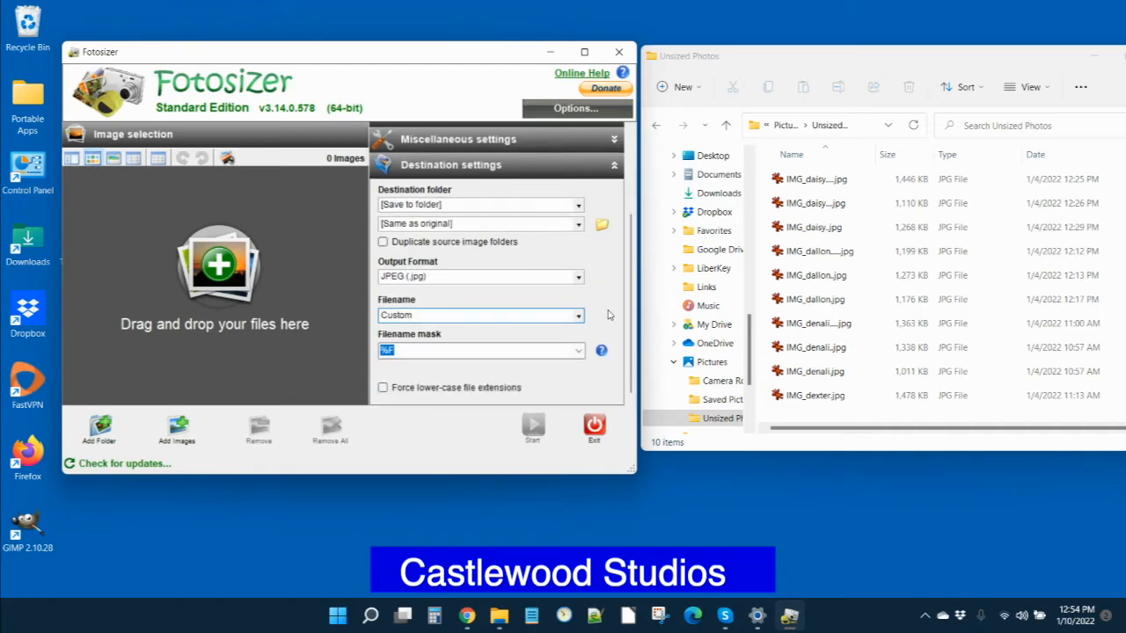
click(601, 350)
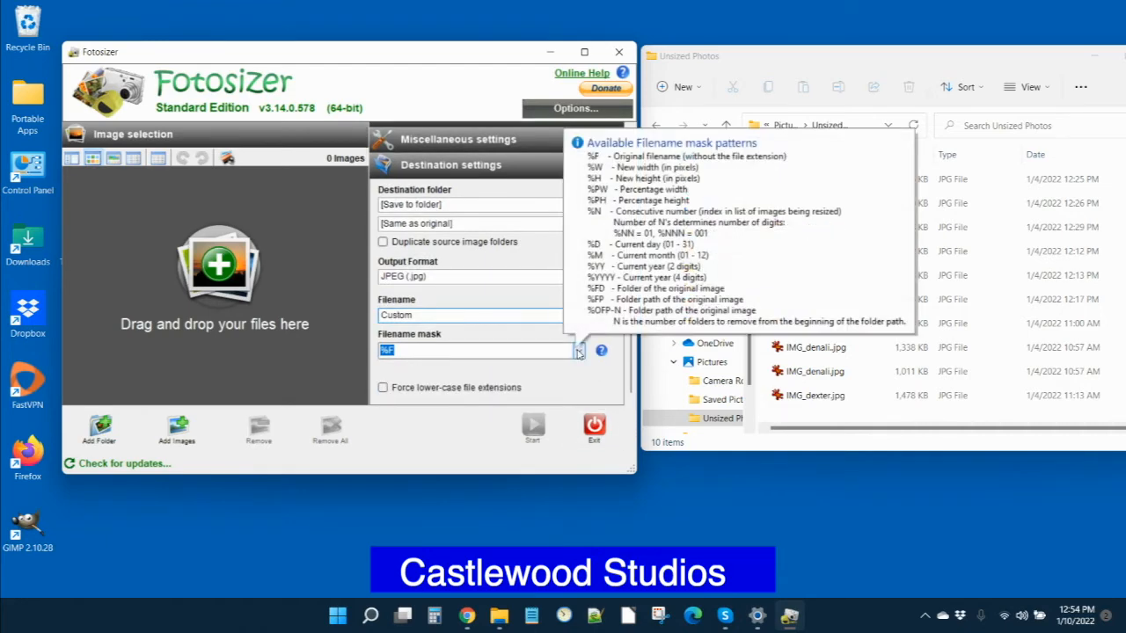
click(578, 351)
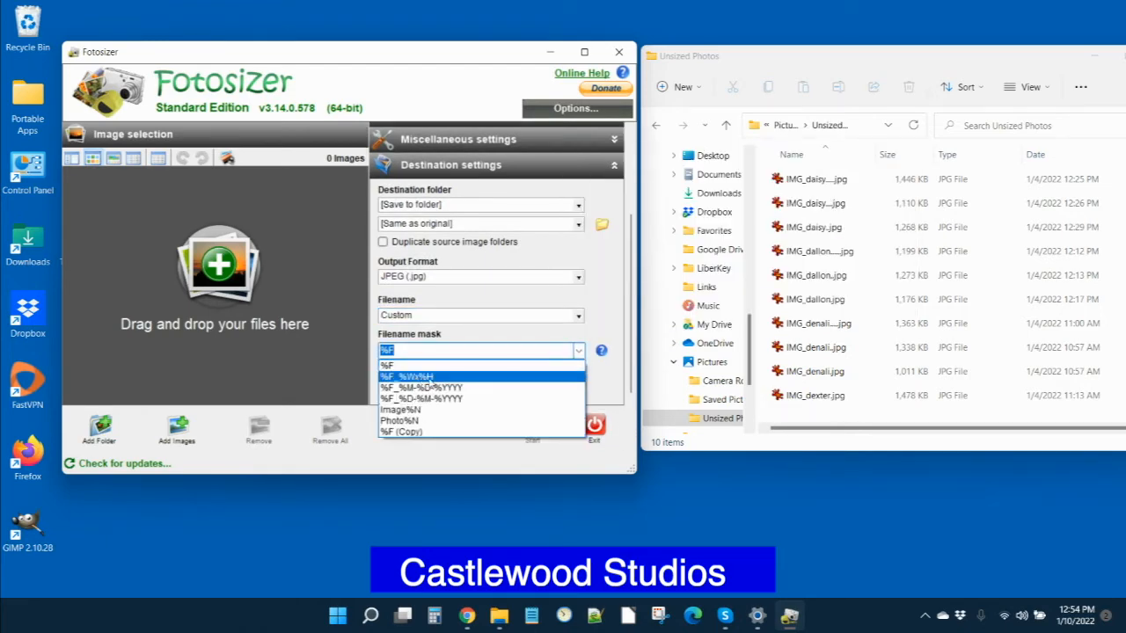
click(406, 377)
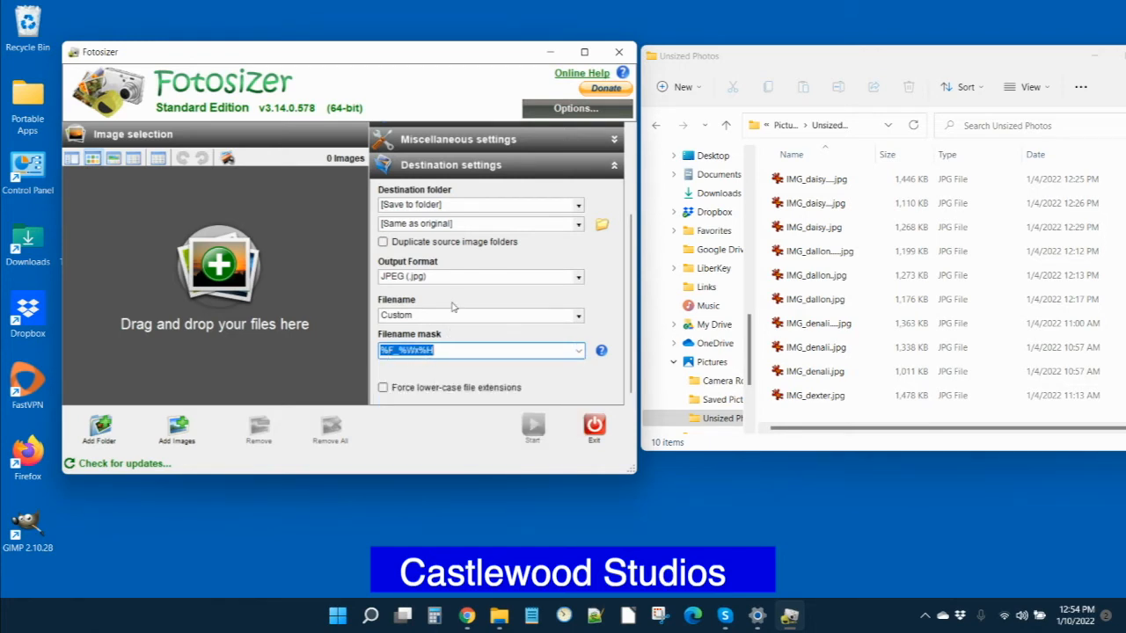
mouse_move(446, 310)
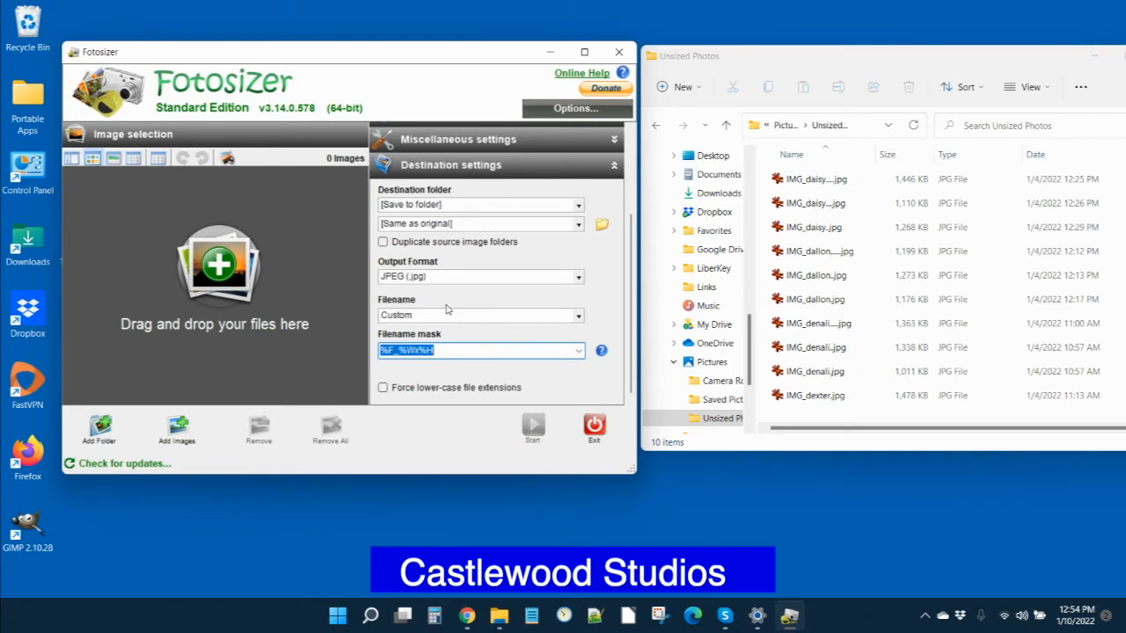
mouse_move(444, 317)
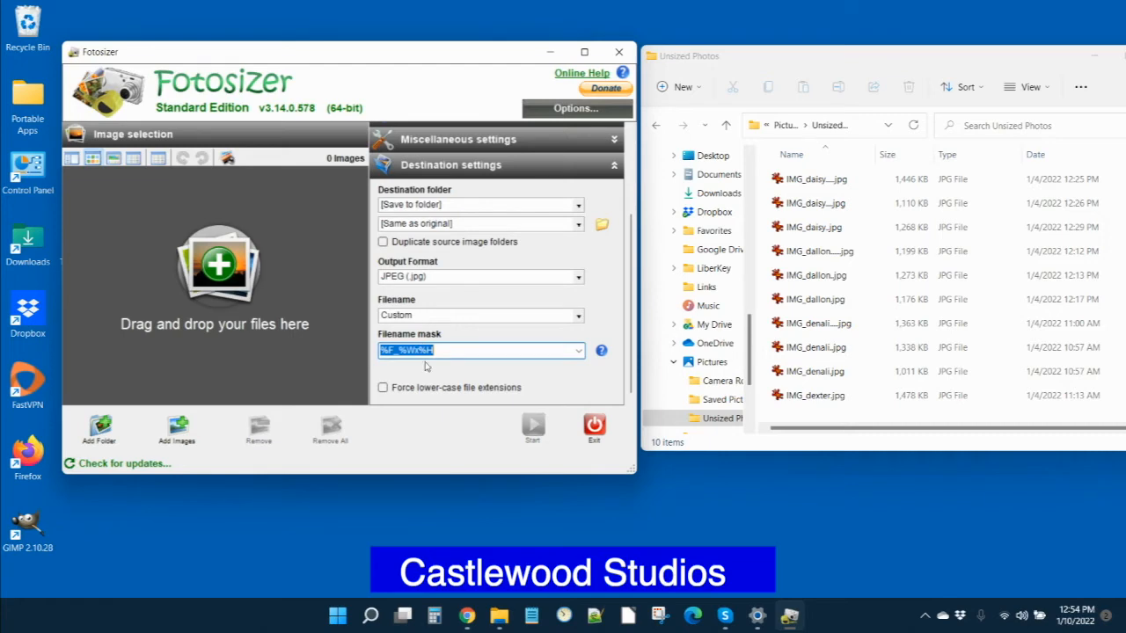
click(600, 350)
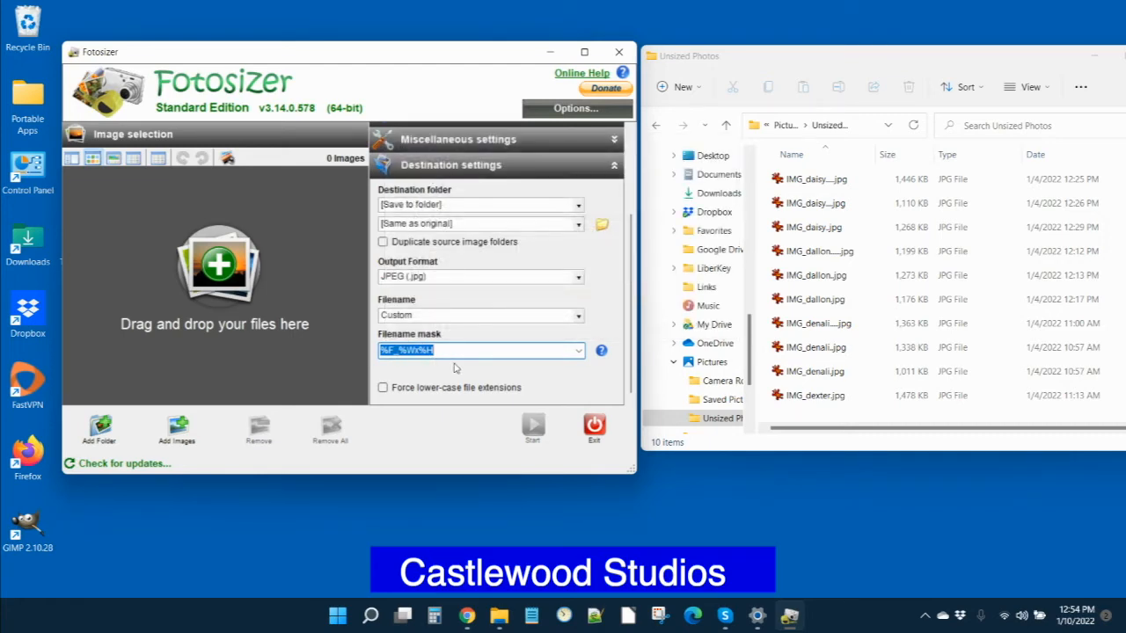
click(601, 350)
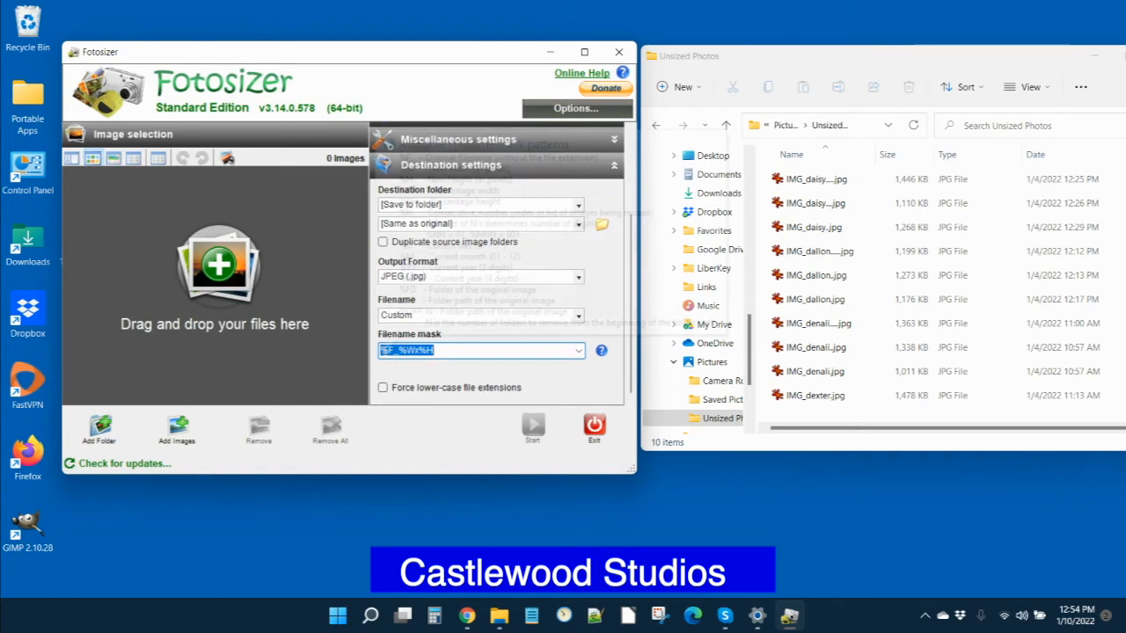
click(601, 350)
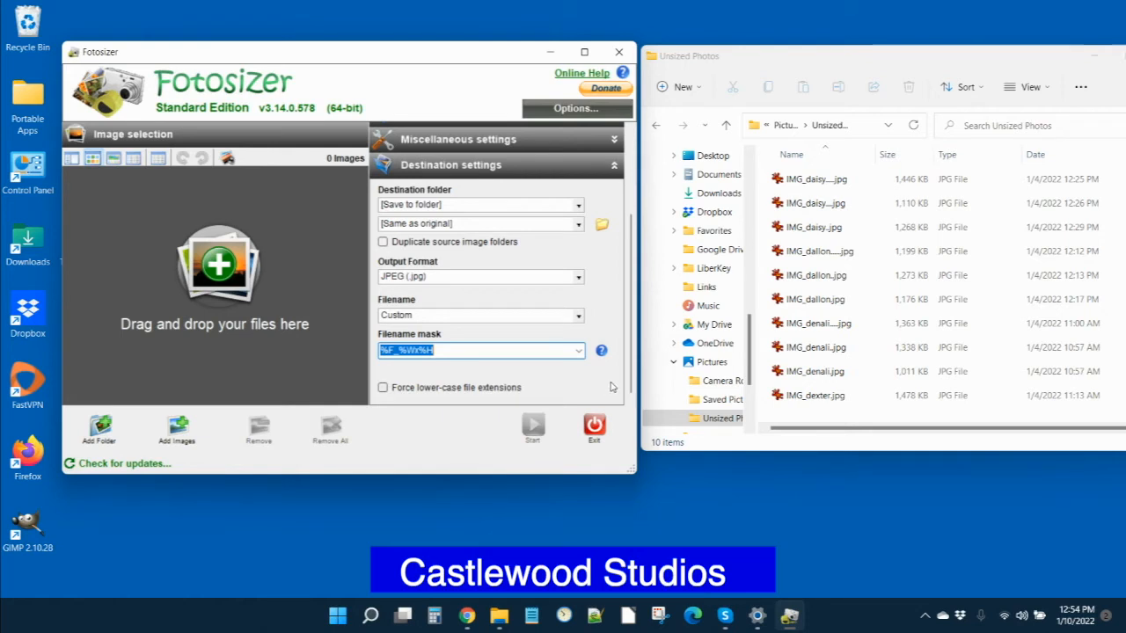
mouse_move(617, 311)
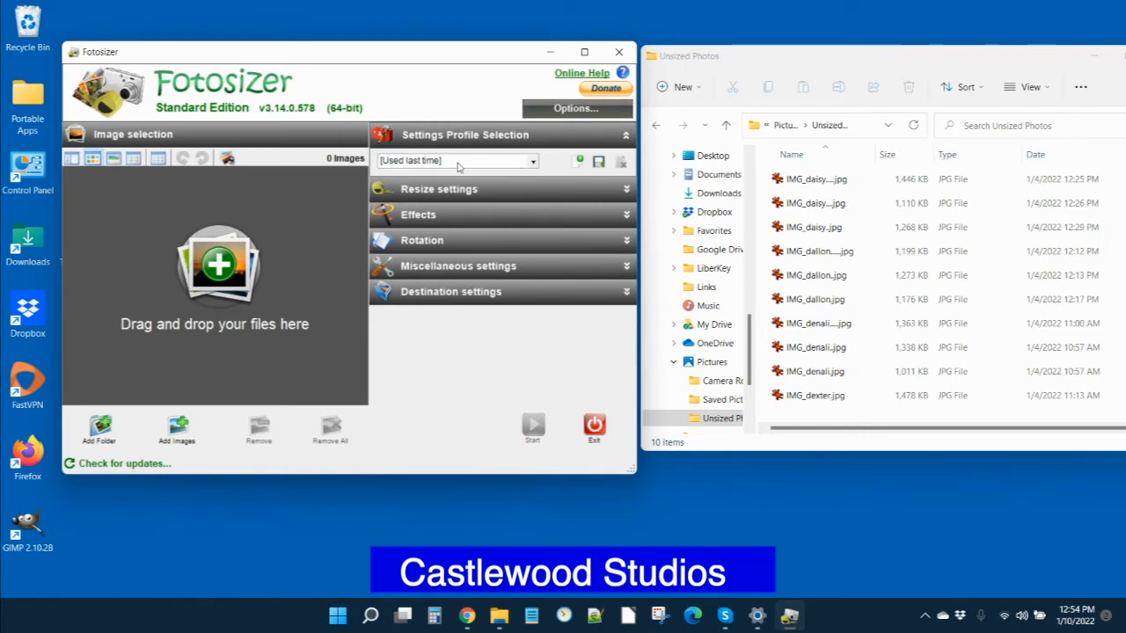
mouse_move(471, 165)
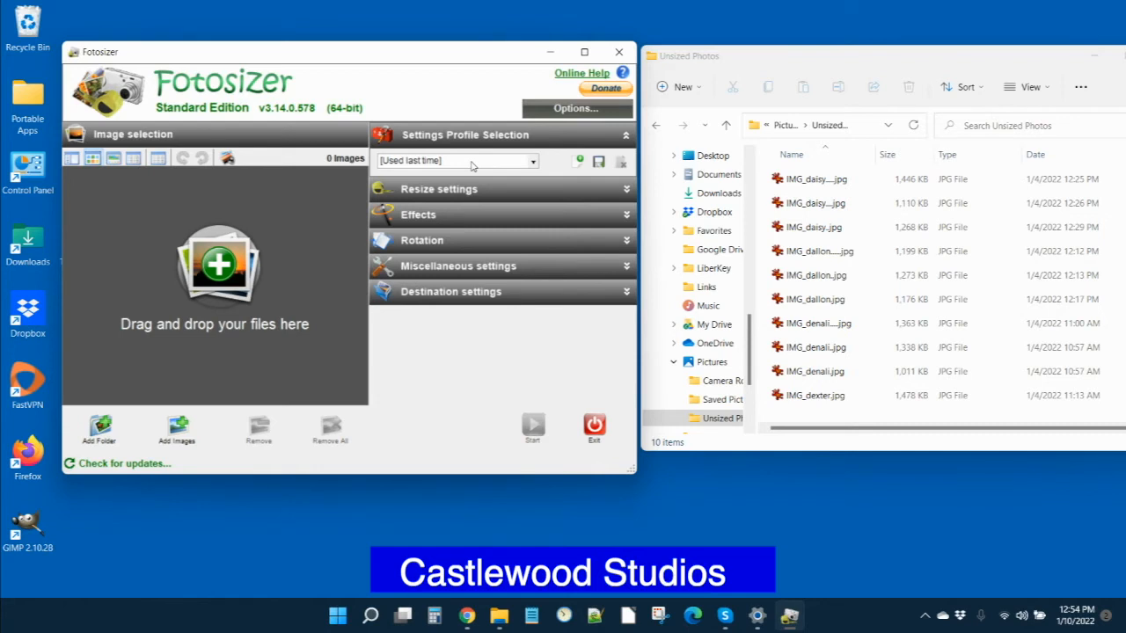
mouse_move(599, 163)
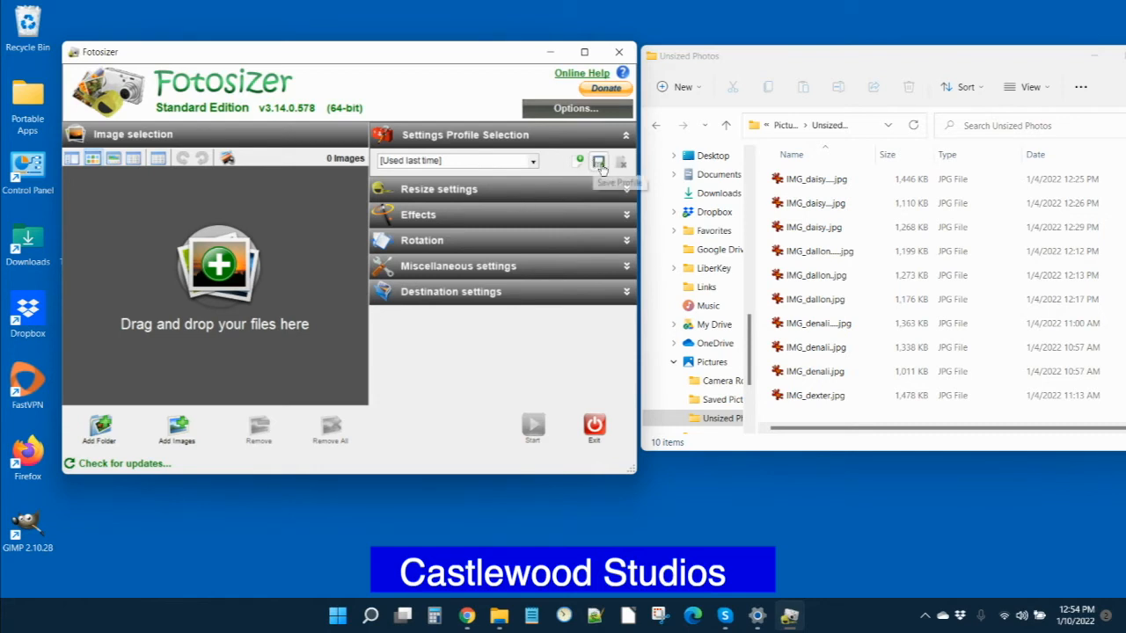
Save the current settings as a profile named '800x800x96'.
click(598, 162)
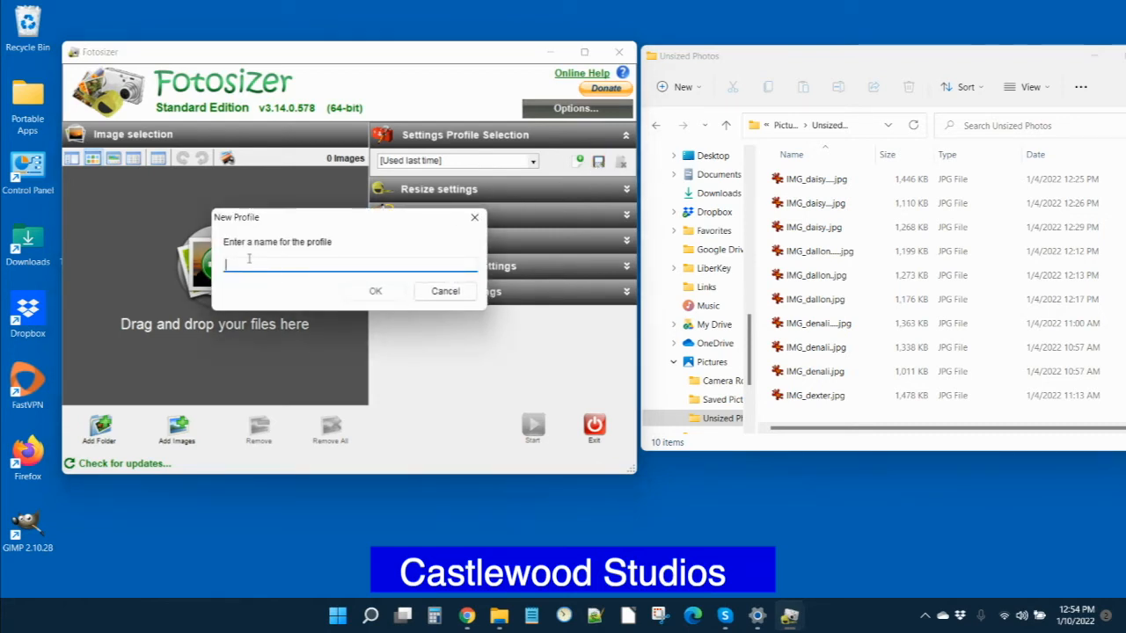
text(a)
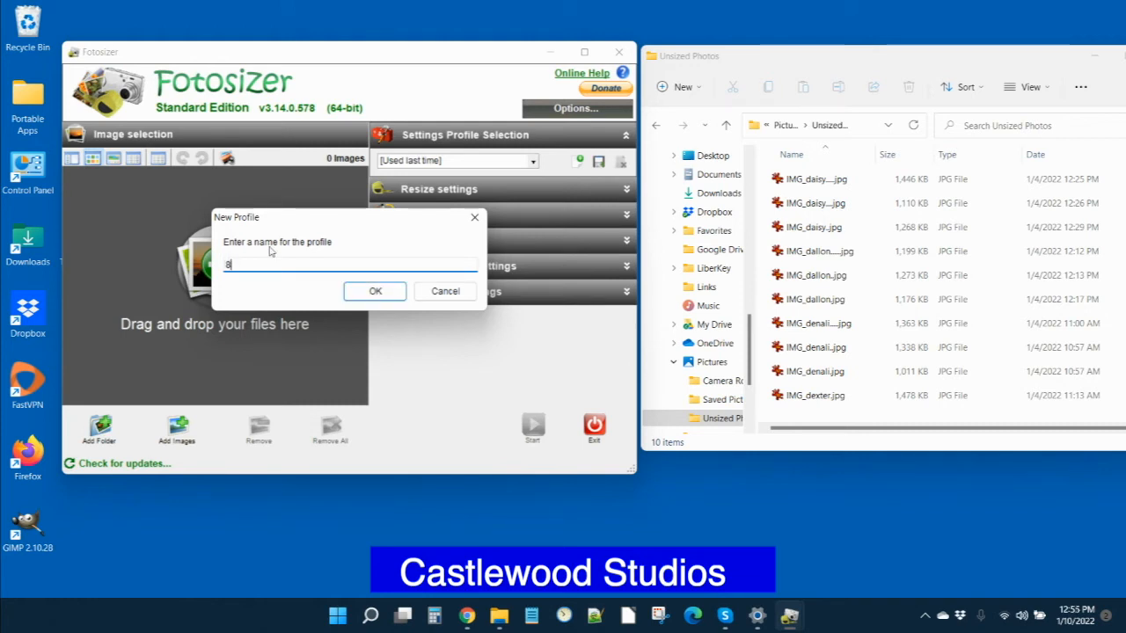
text(00x8)
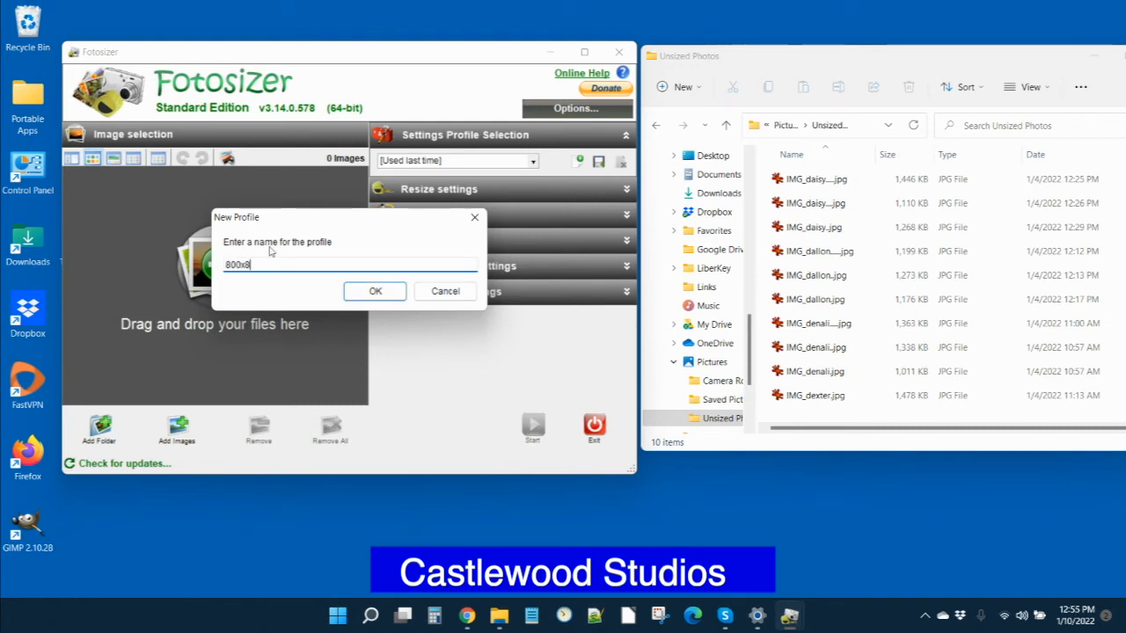
text(00)
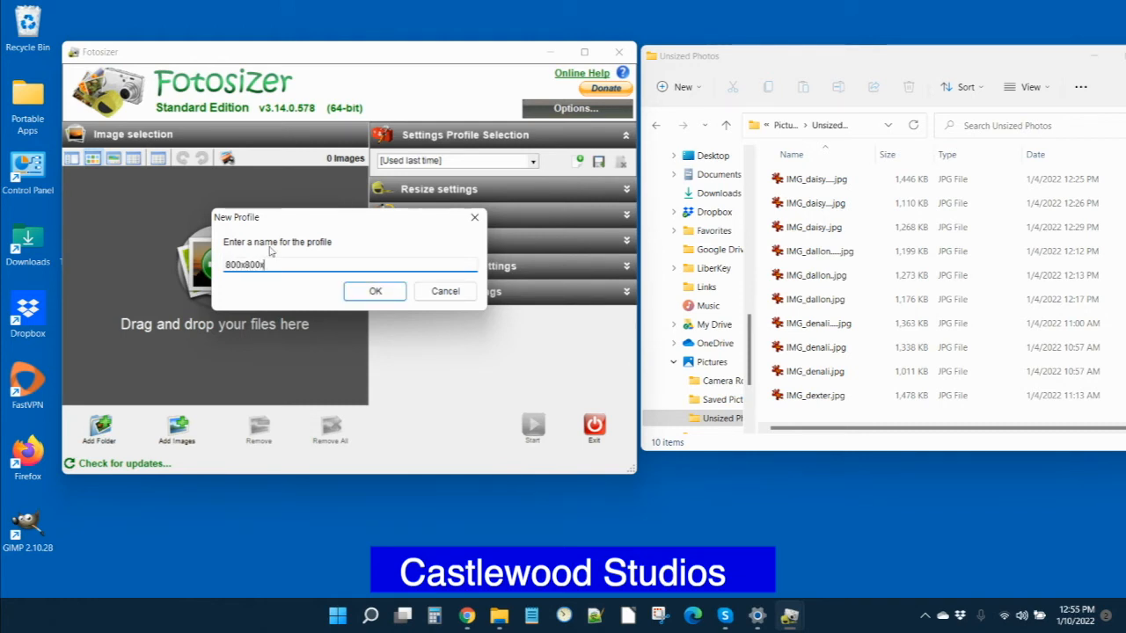
text(x96)
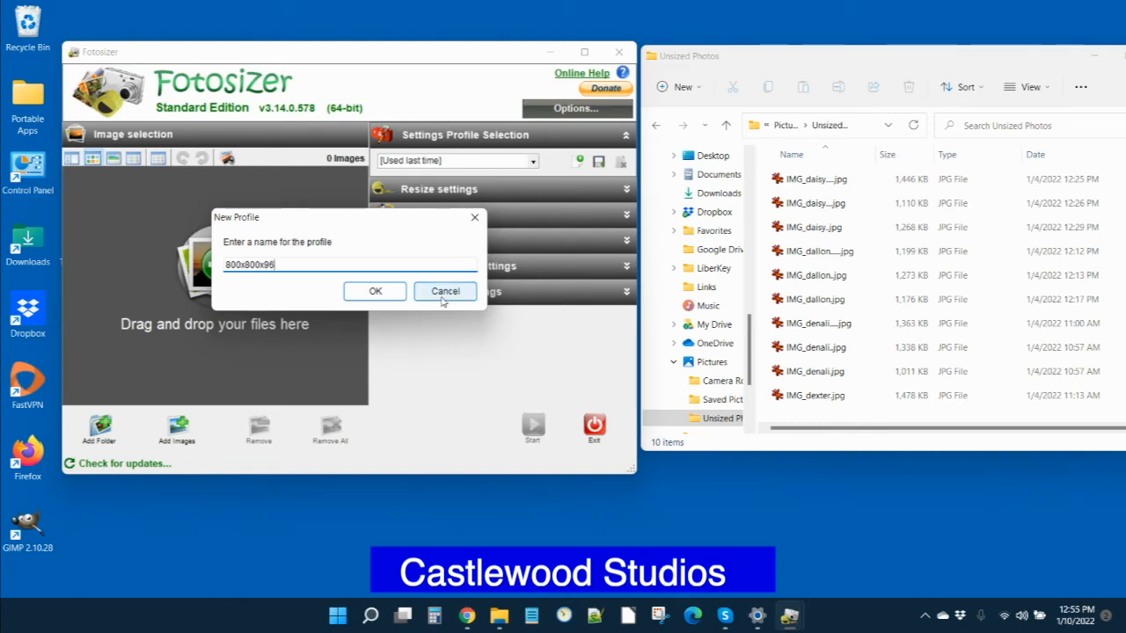
click(375, 292)
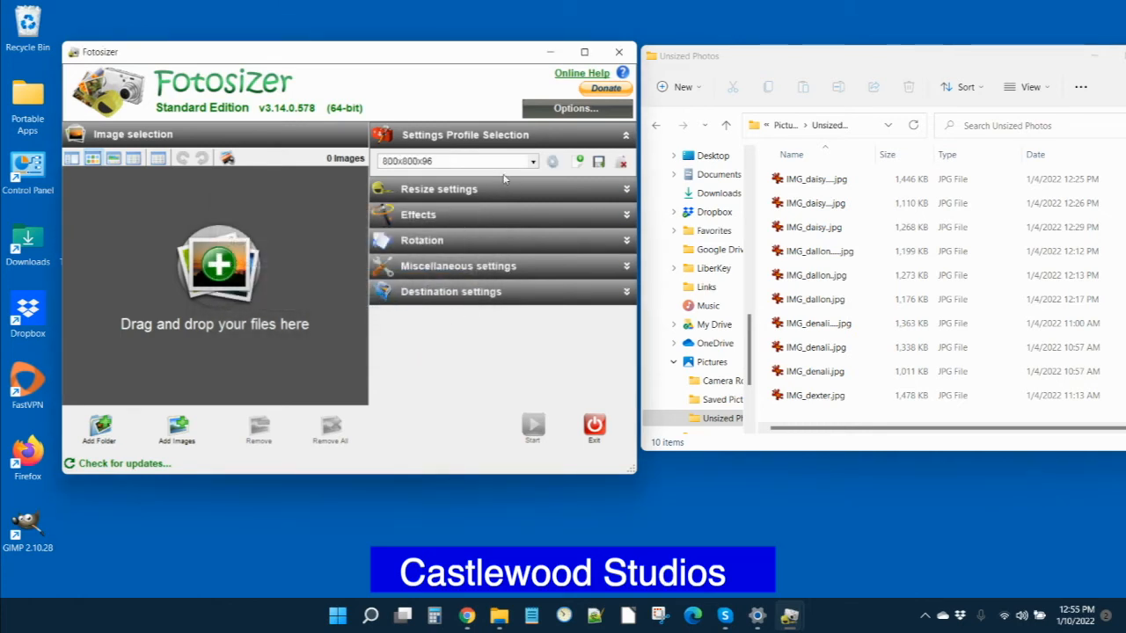
mouse_move(437, 415)
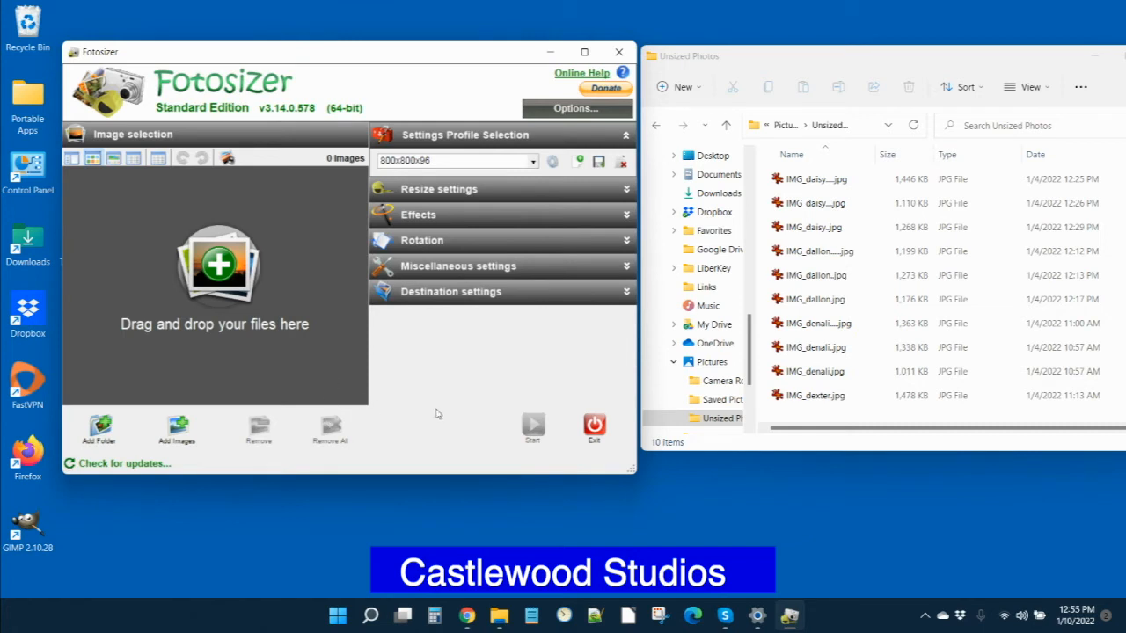
mouse_move(475, 369)
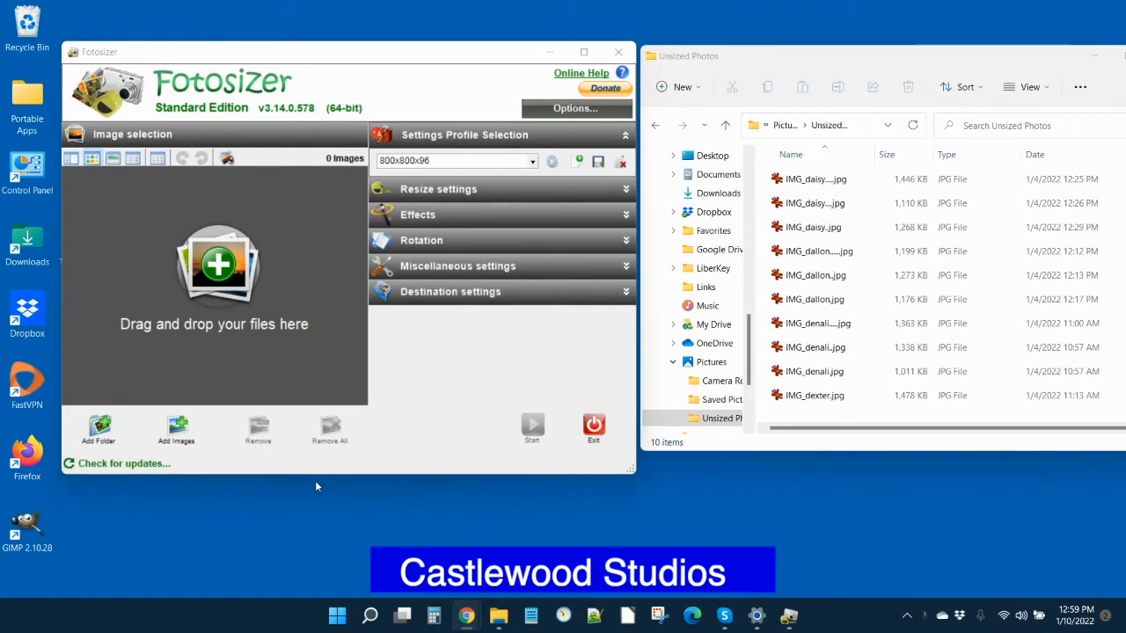
mouse_move(715, 338)
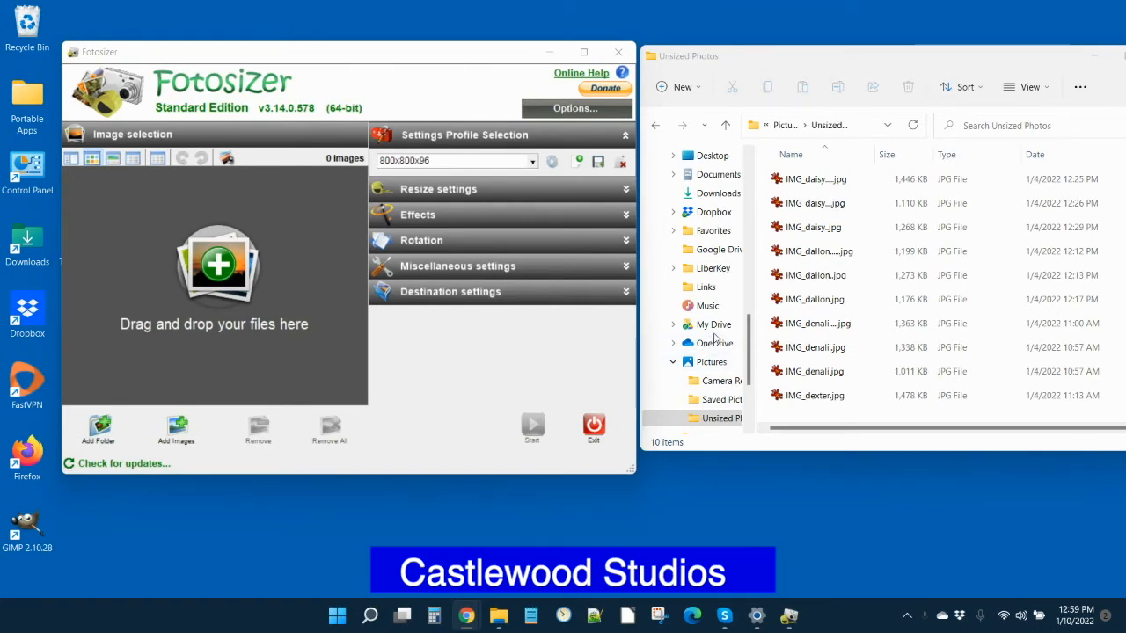
mouse_move(817, 91)
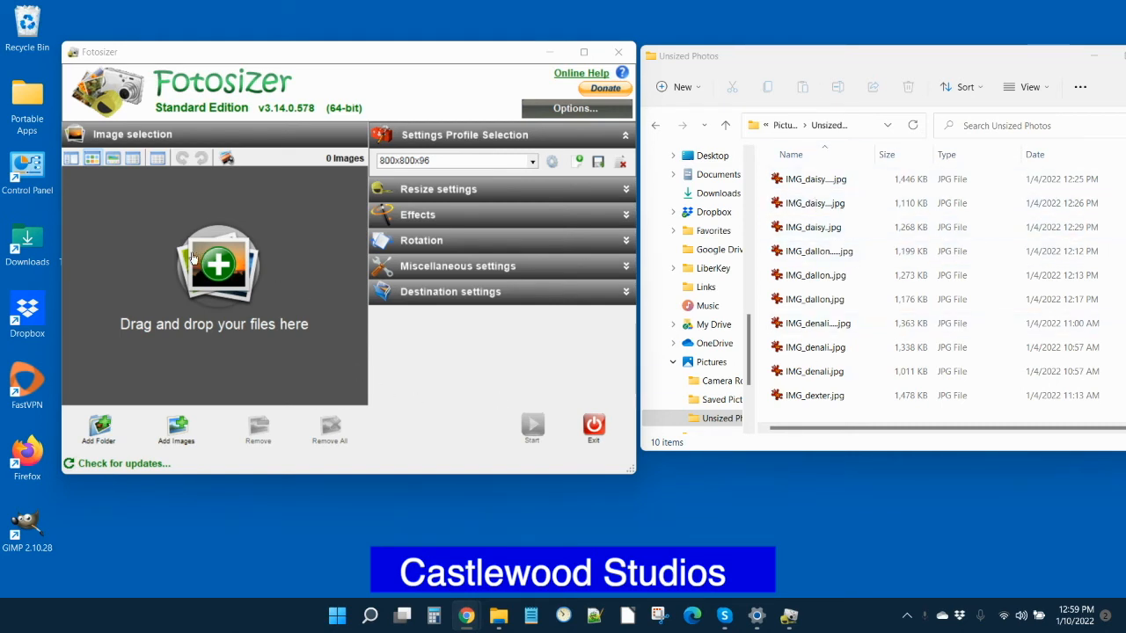
mouse_move(270, 417)
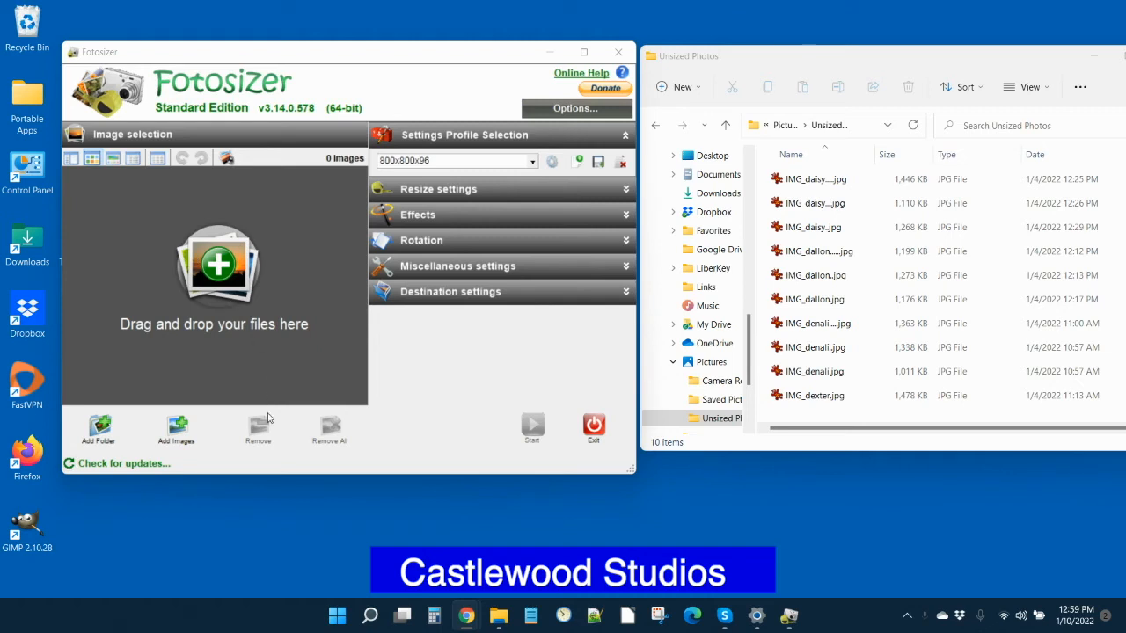
mouse_move(321, 325)
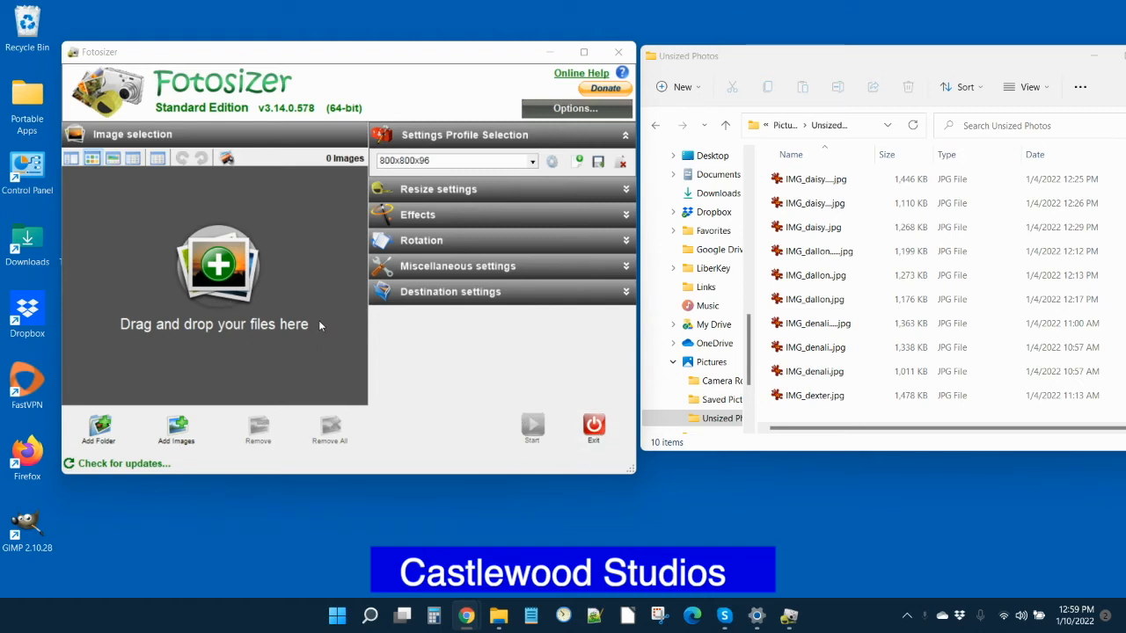
mouse_move(894, 111)
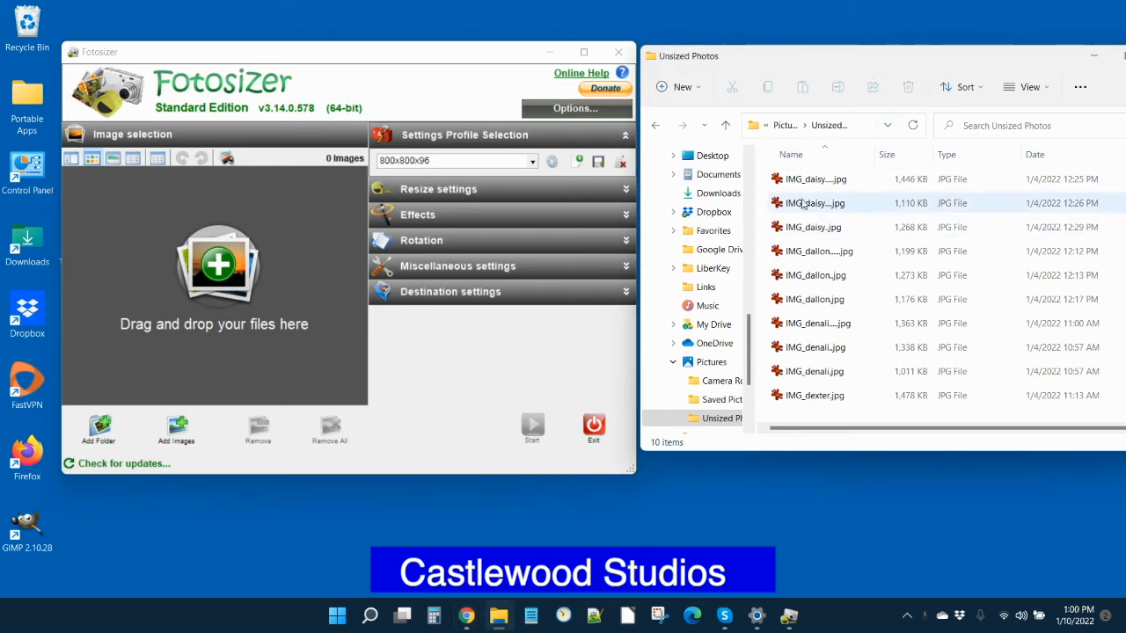
mouse_move(901, 182)
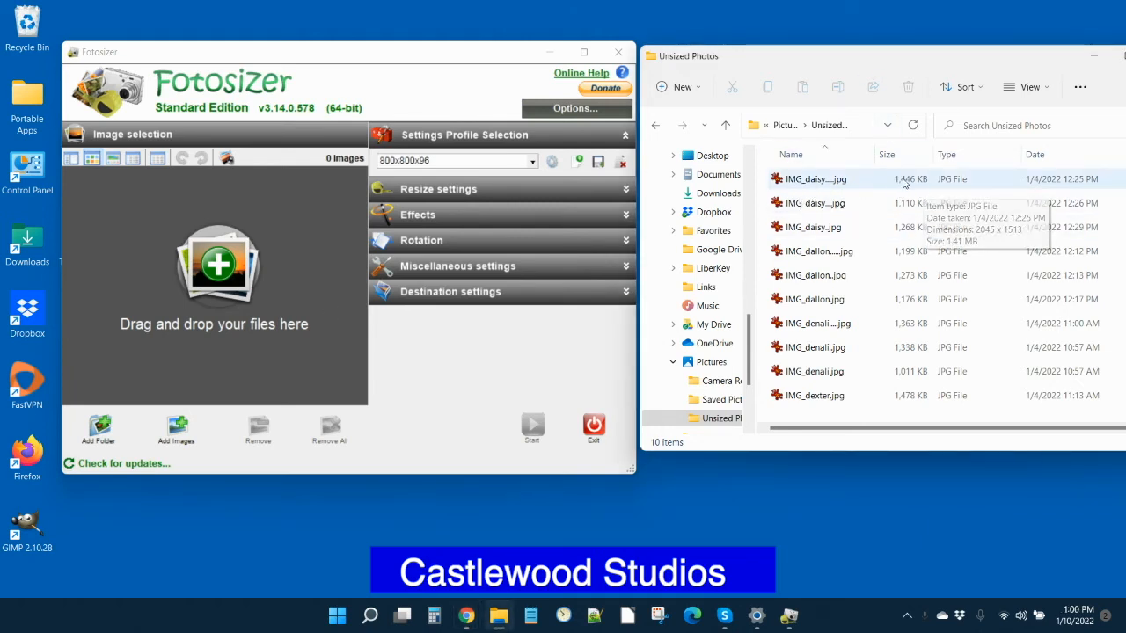
mouse_move(909, 188)
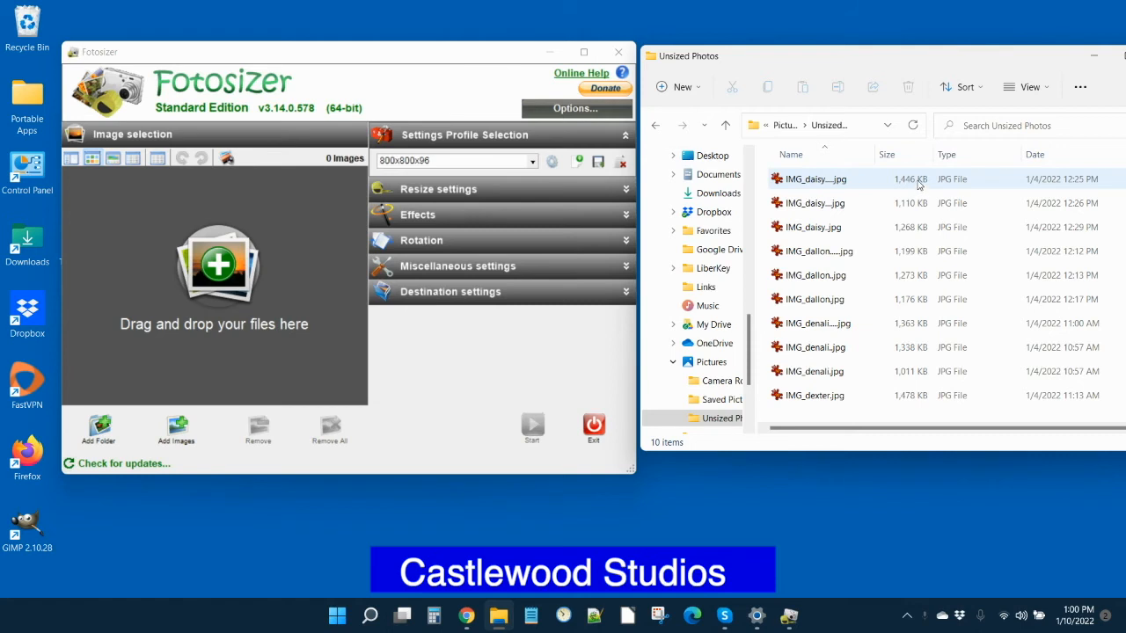
mouse_move(845, 182)
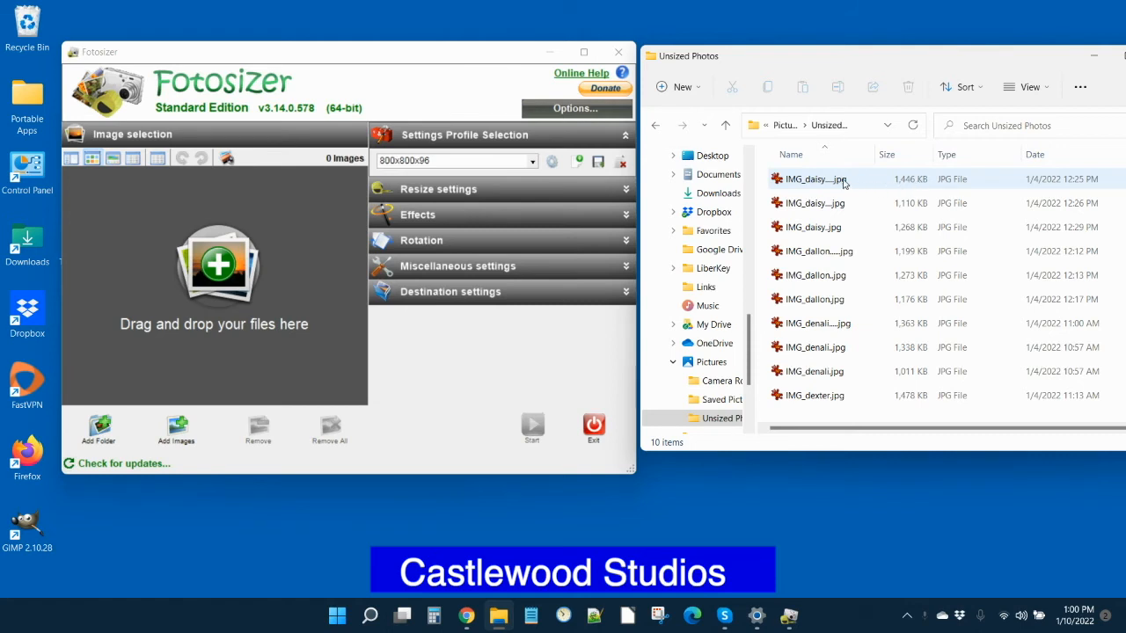
mouse_move(813, 178)
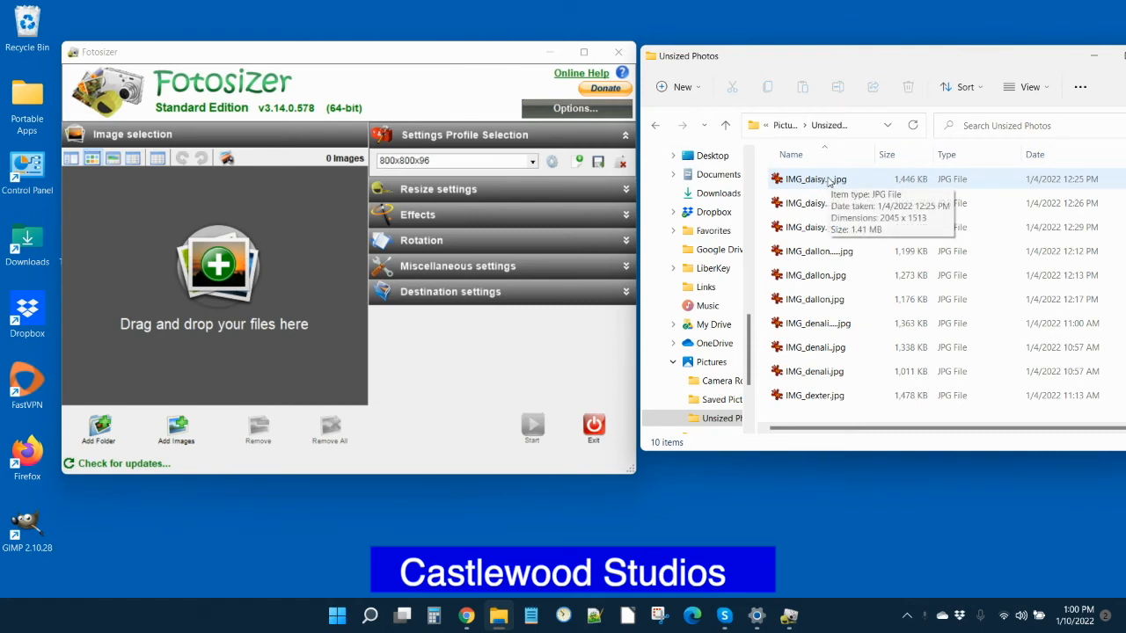
click(813, 179)
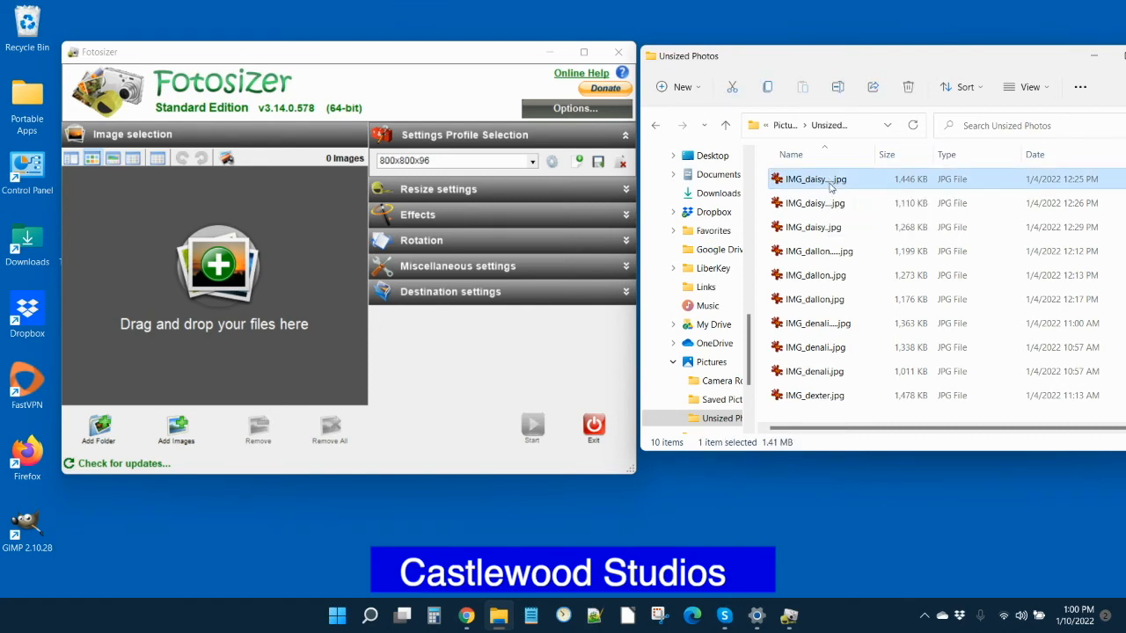
mouse_move(813, 179)
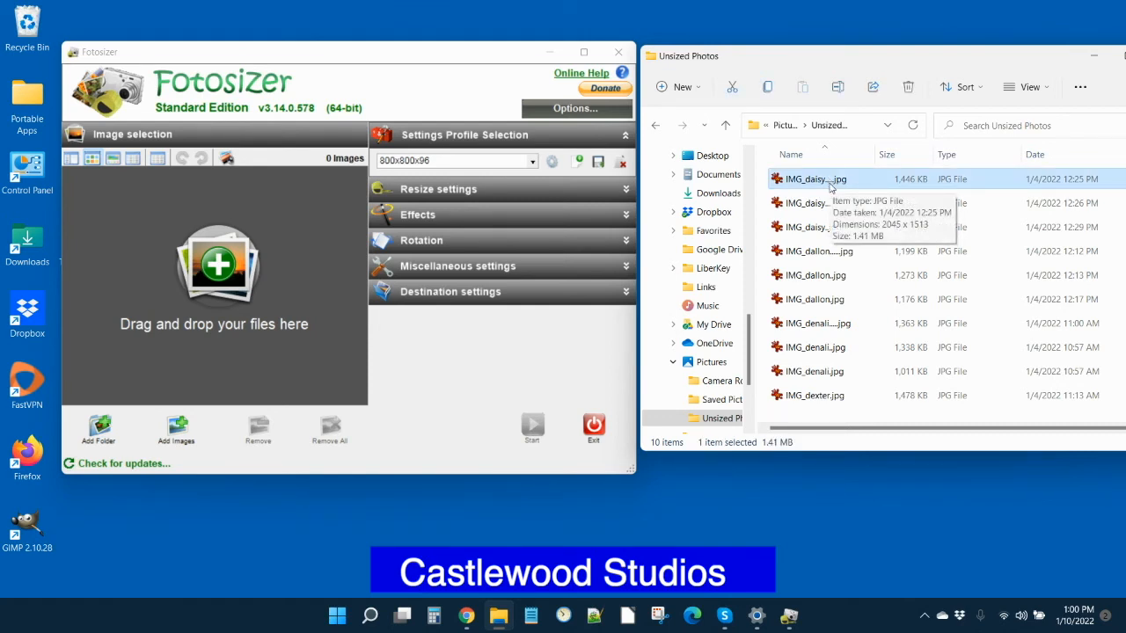
mouse_move(802, 386)
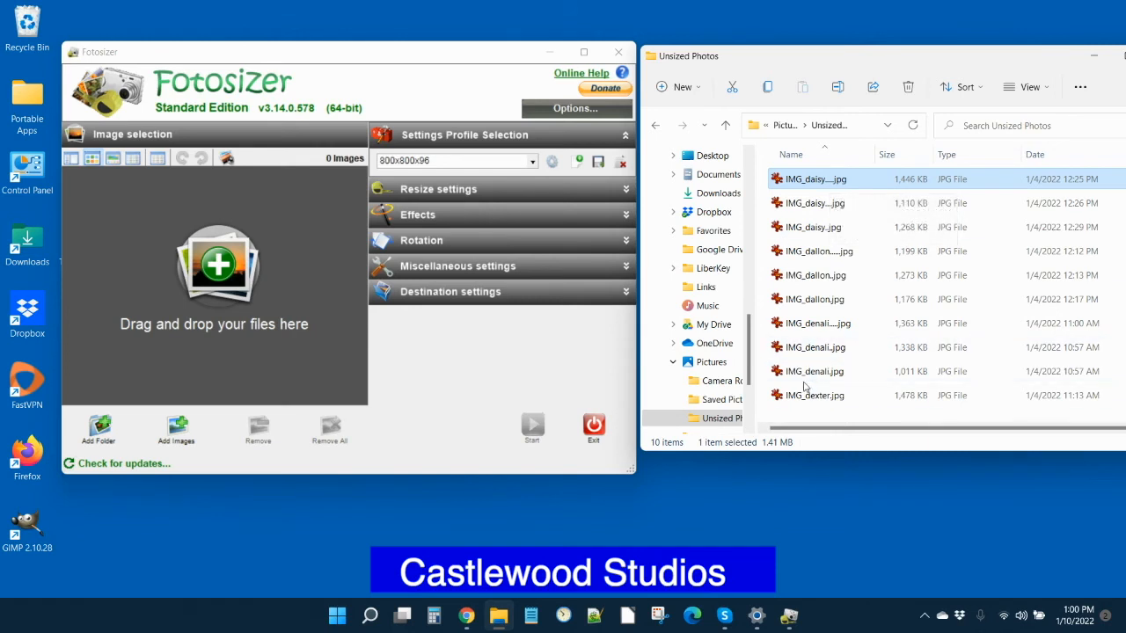
mouse_move(813, 395)
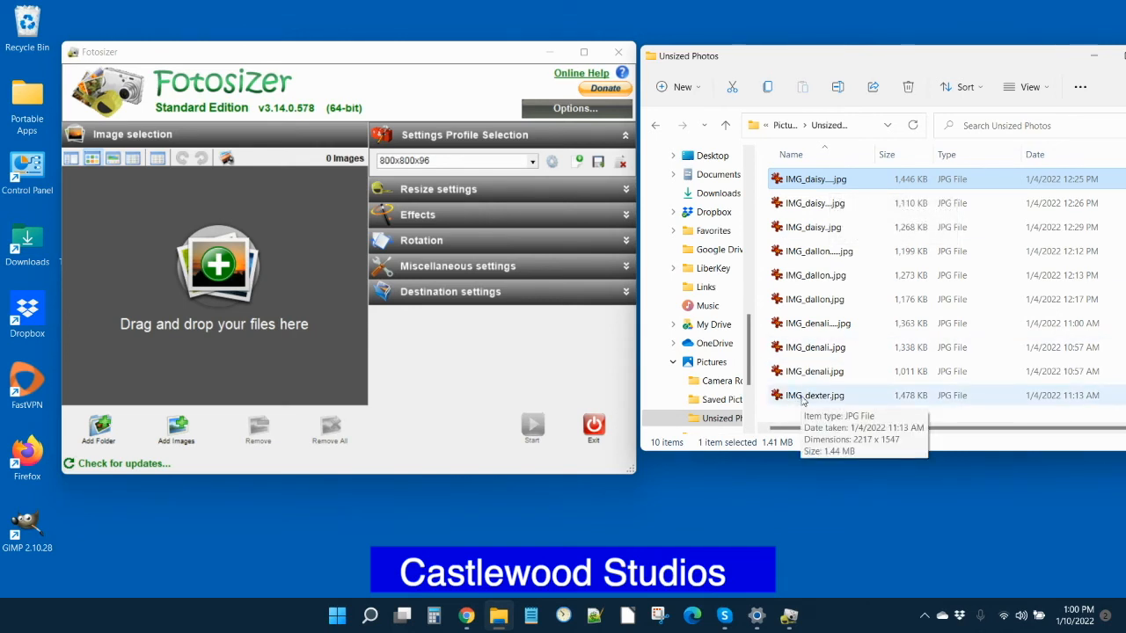
Select all ten photos, resize them, dismiss the progress report, and clear the image list.
key(ctrl+a)
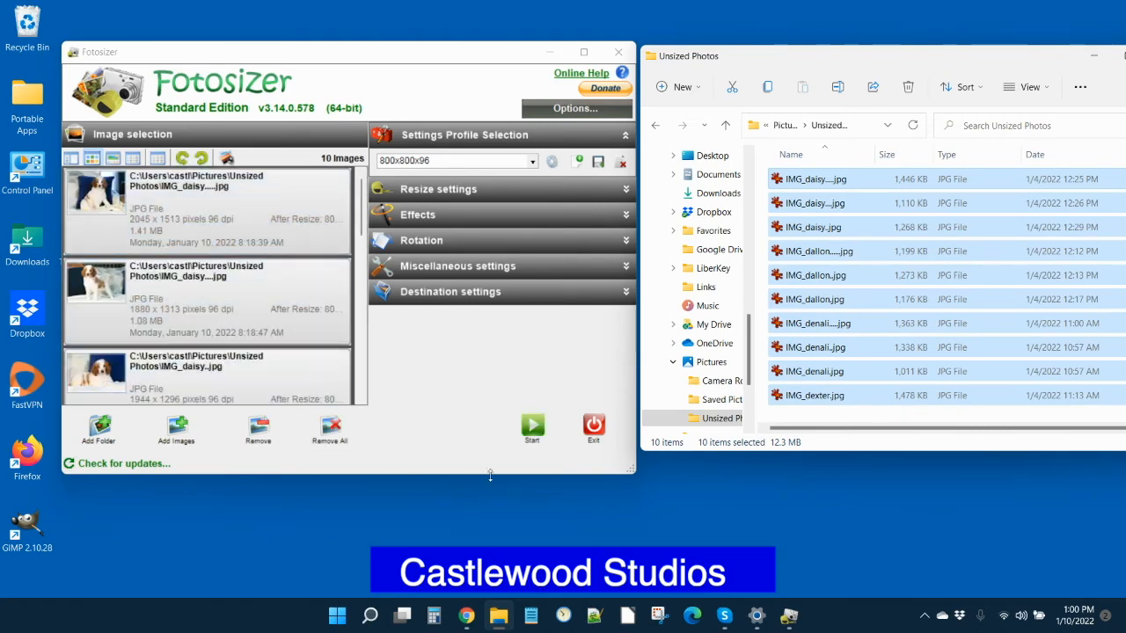
click(532, 427)
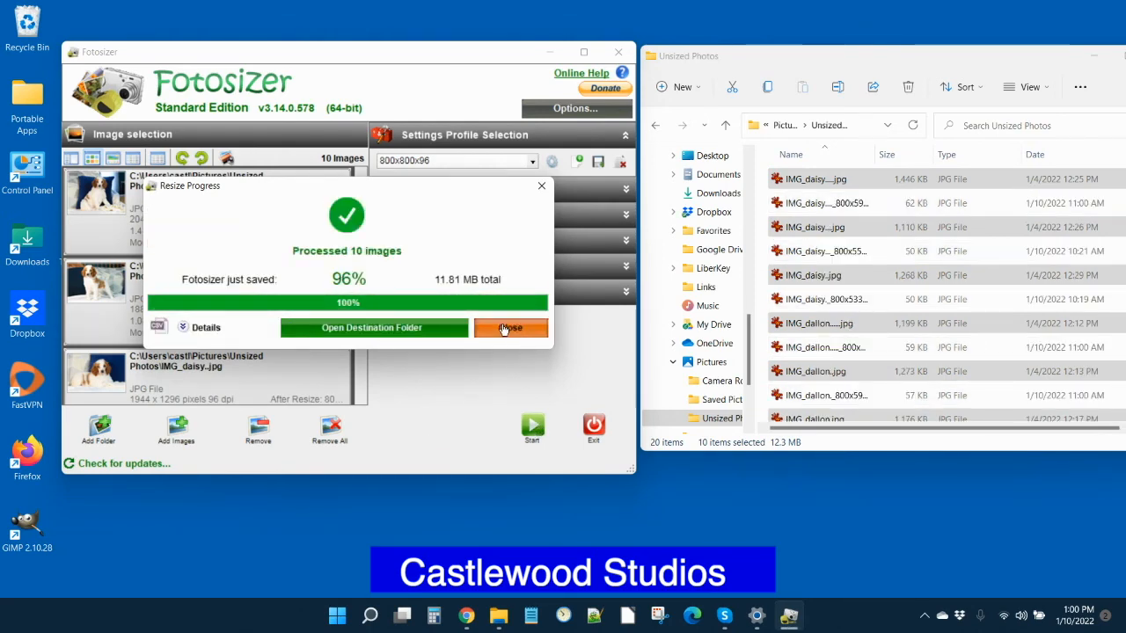
click(510, 327)
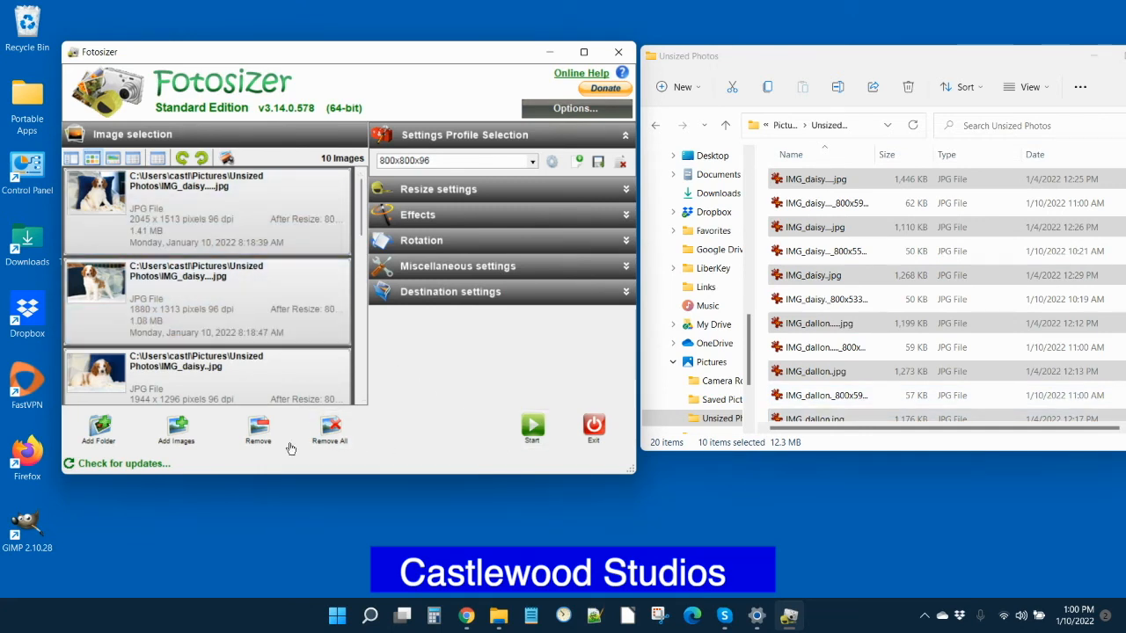
click(329, 431)
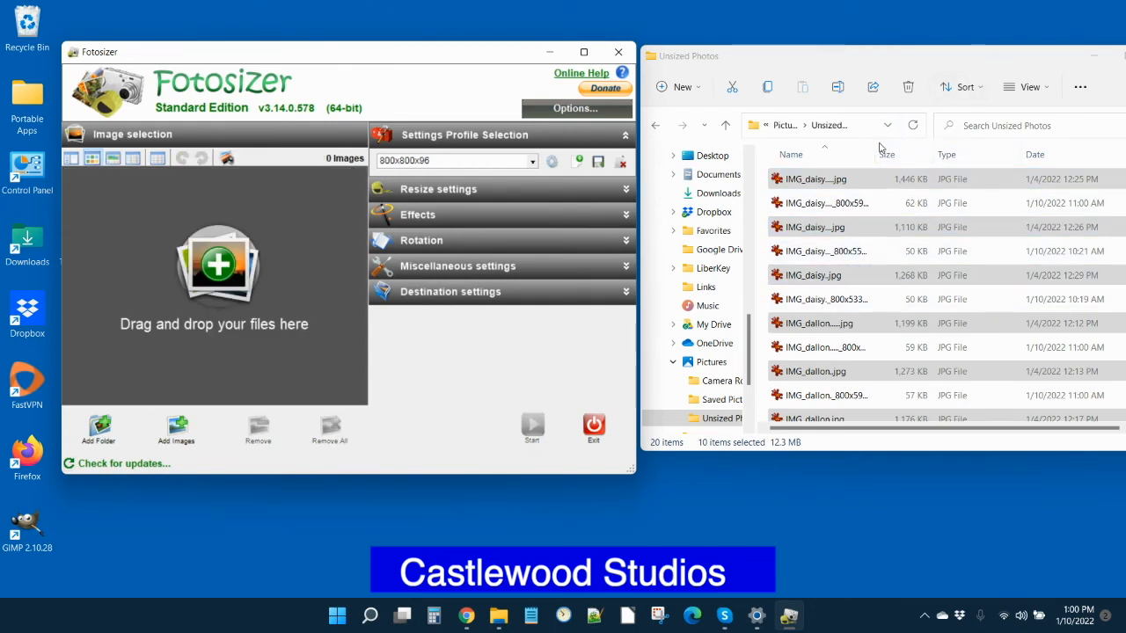
Widen Explorer's Name column to show names like IMG_daisy_800x592.jpg, then select the original daisy.
drag(918, 153, 931, 160)
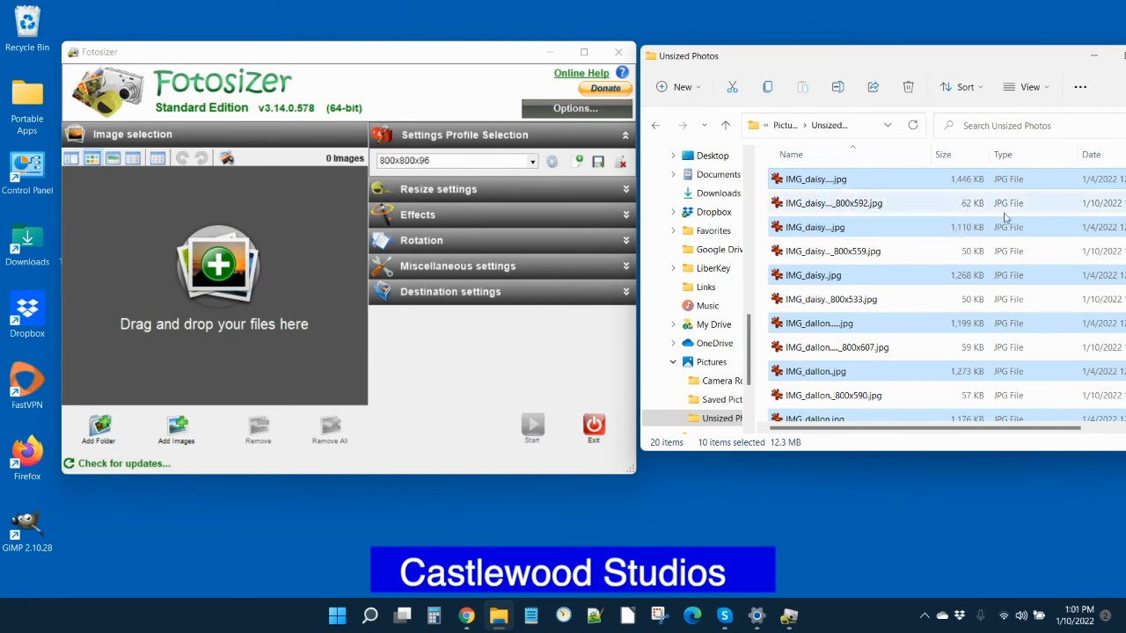
mouse_move(974, 211)
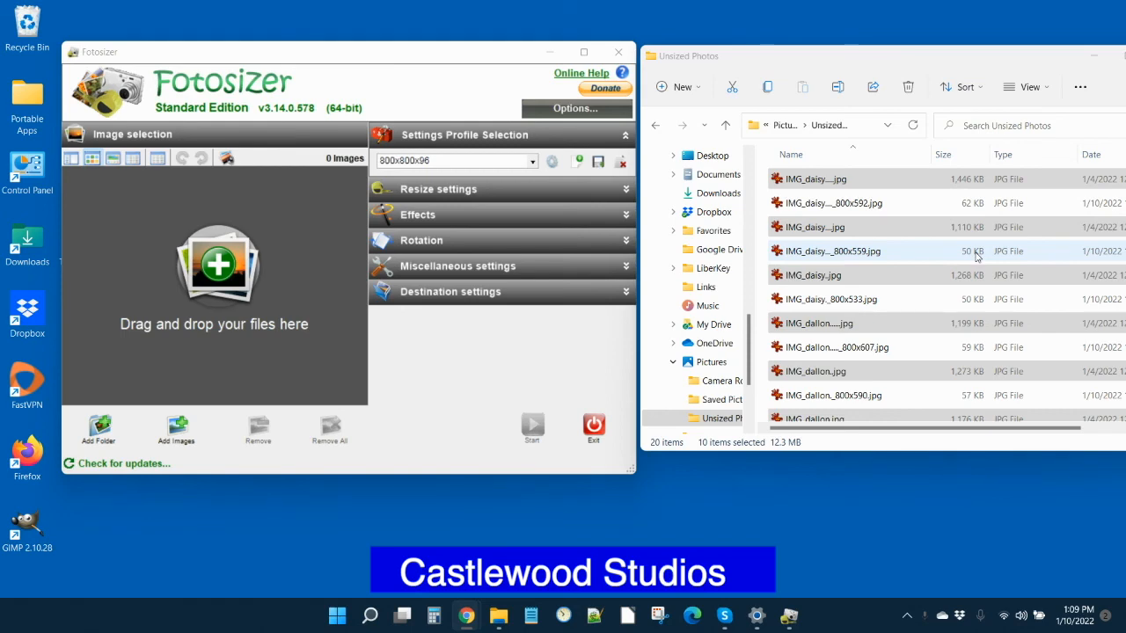
click(813, 179)
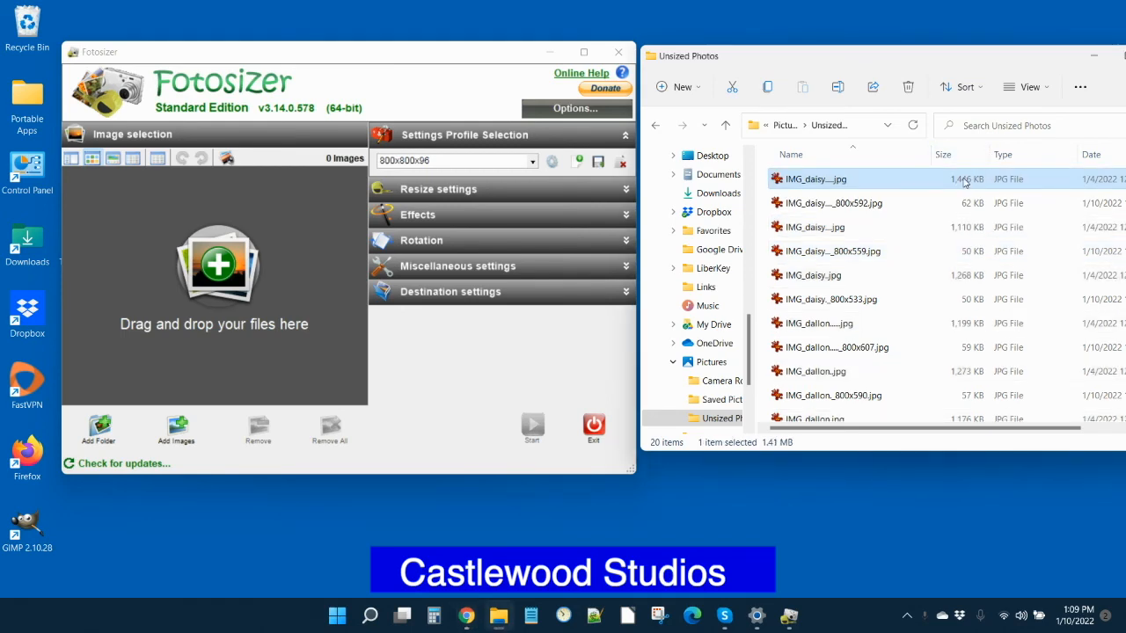
Compare the 2045x1513 original daisy with its 800x592 copy in IrfanView, then close.
double_click(811, 178)
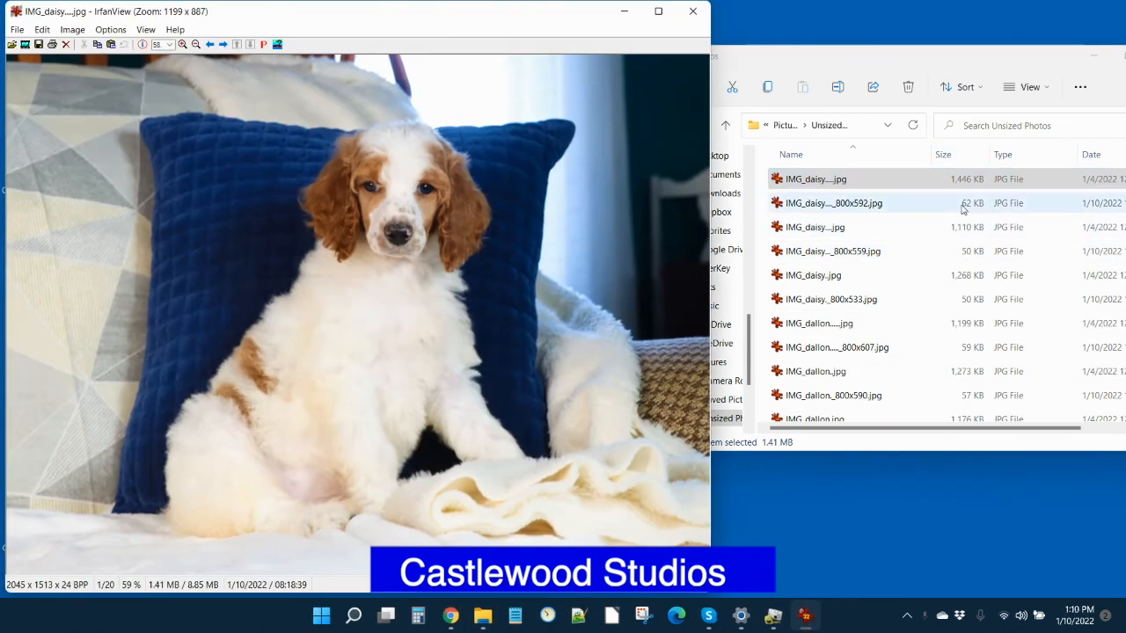
double_click(833, 203)
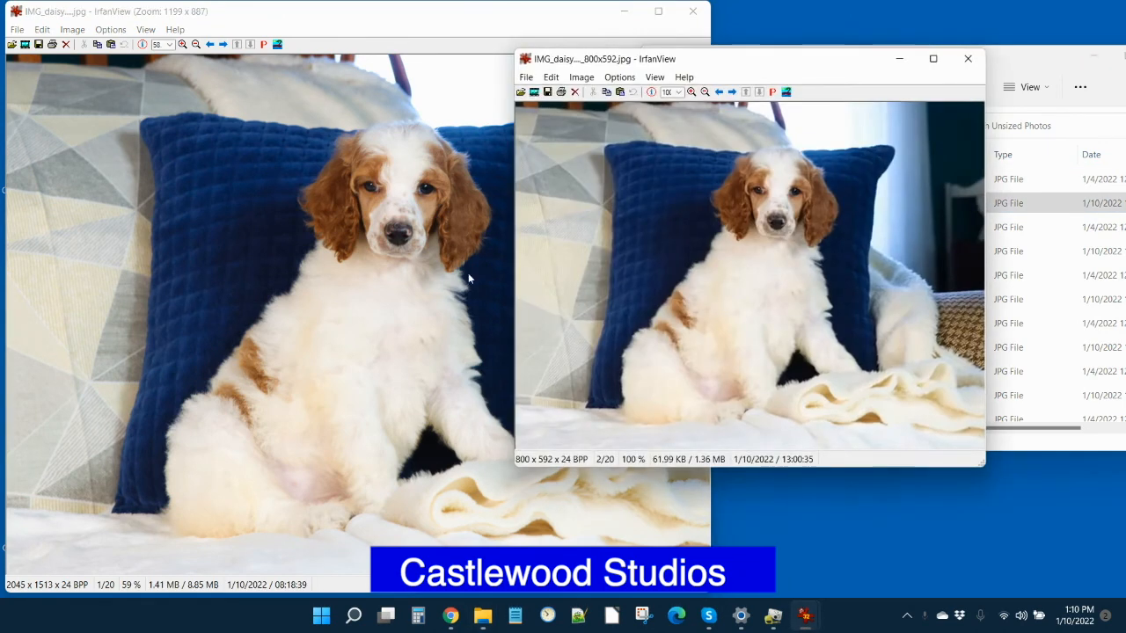
mouse_move(762, 266)
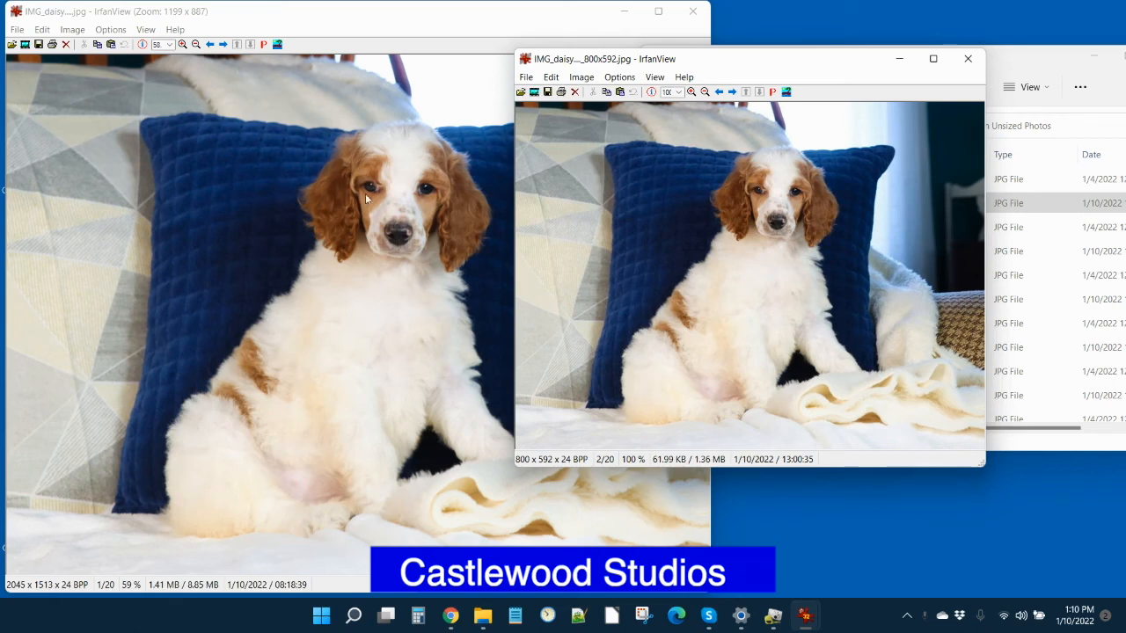
mouse_move(374, 206)
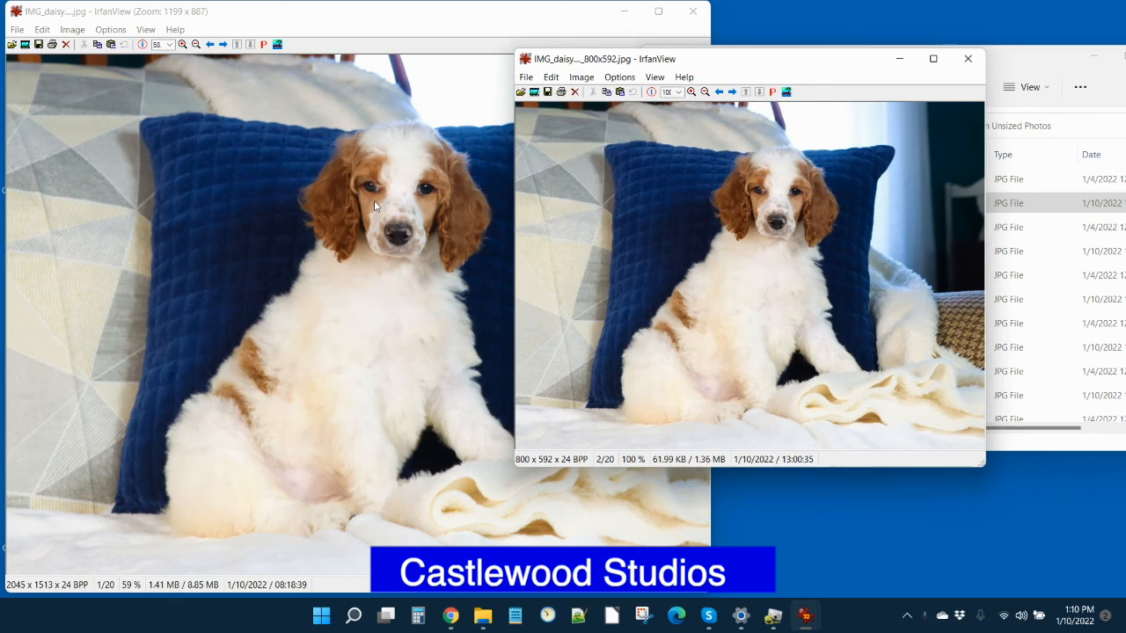
mouse_move(351, 182)
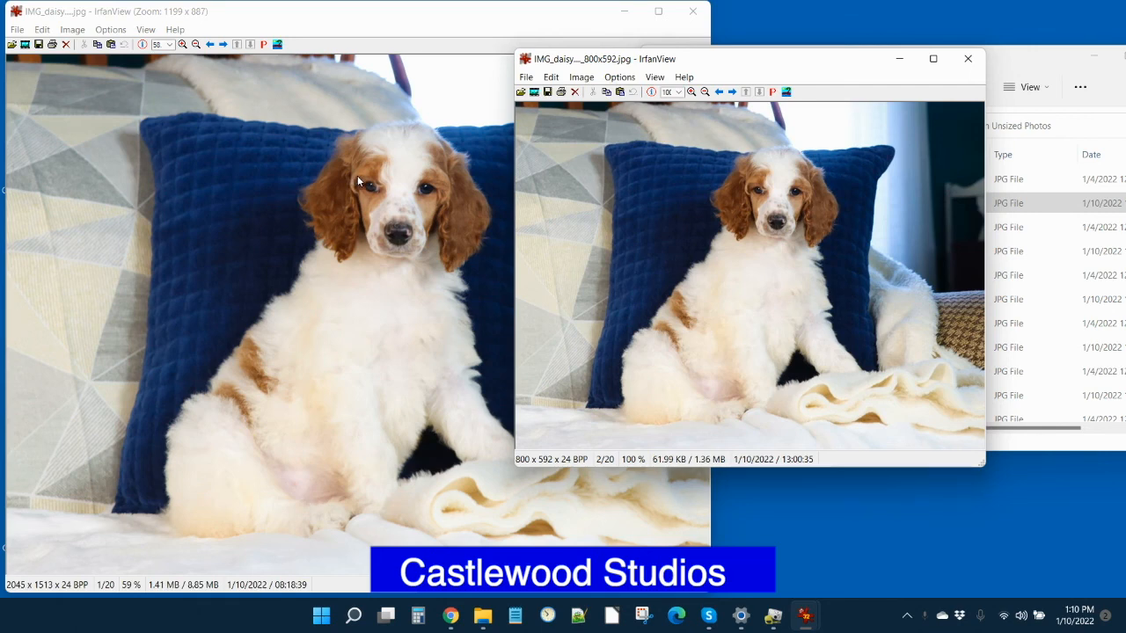
mouse_move(812, 222)
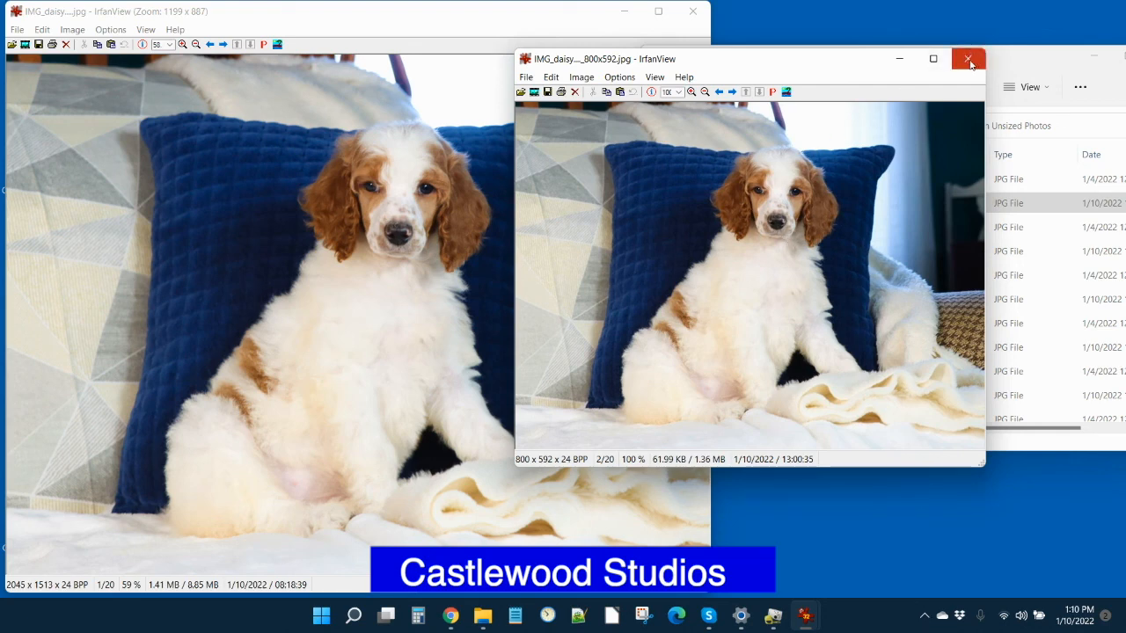
click(968, 59)
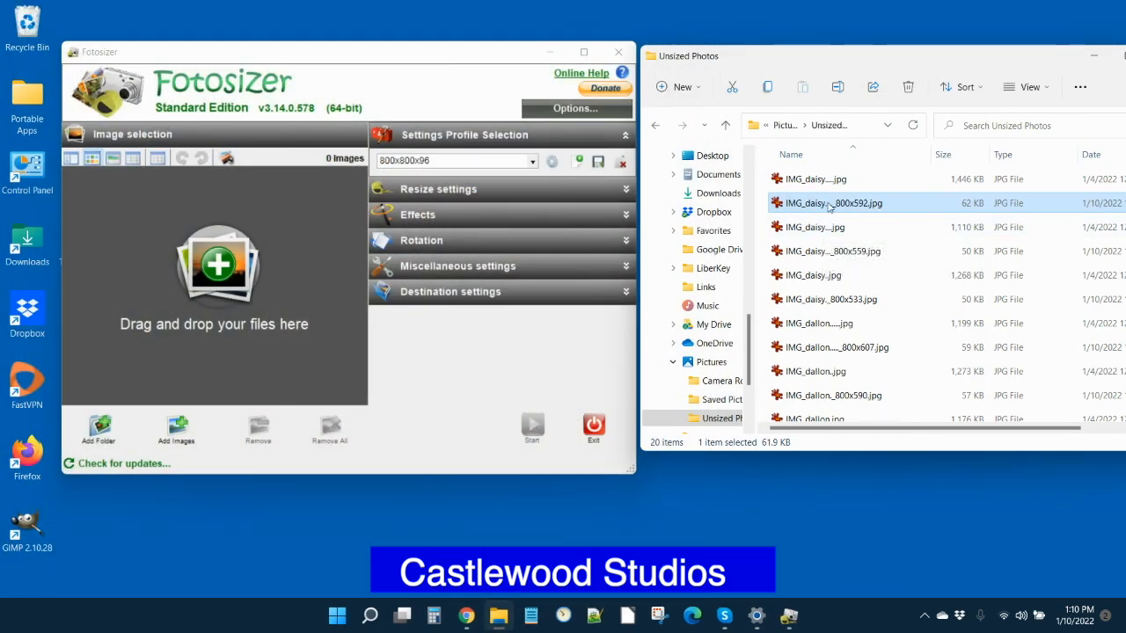
mouse_move(831, 203)
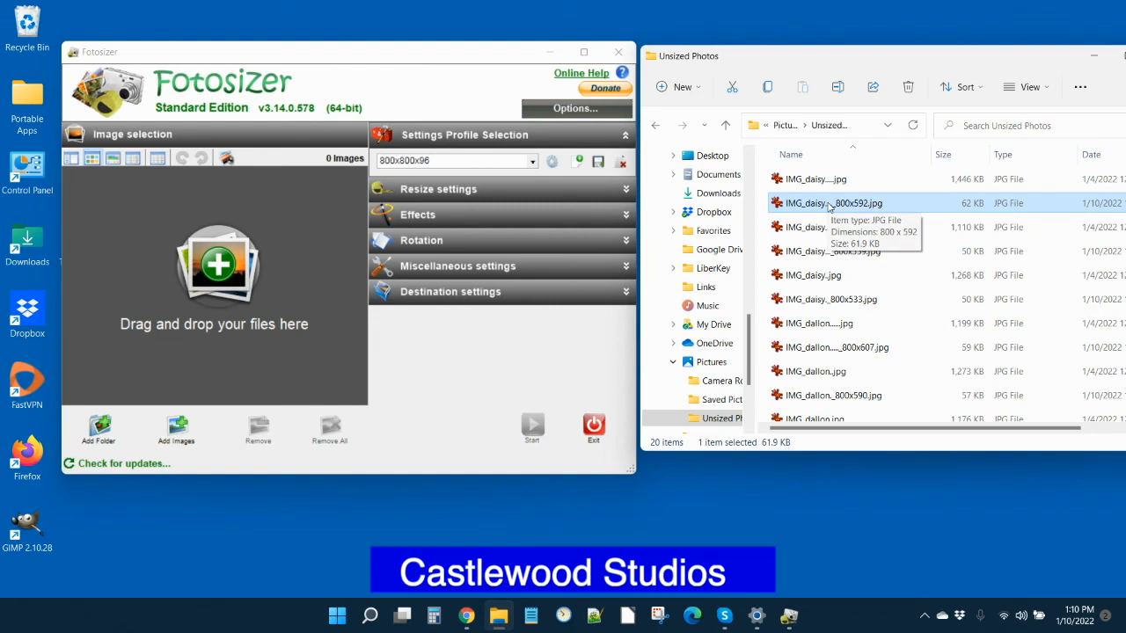